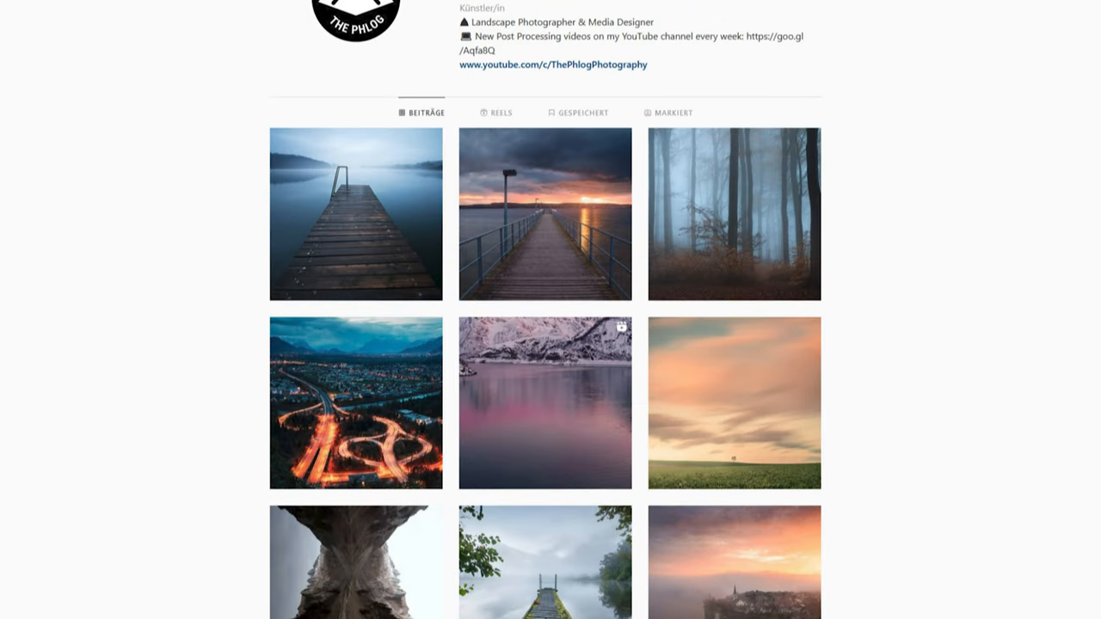
- Expand the Detail panel's sharpening and noise-reduction settings, still at sharpening 40 and noise reduction 0
scroll("down", 3)
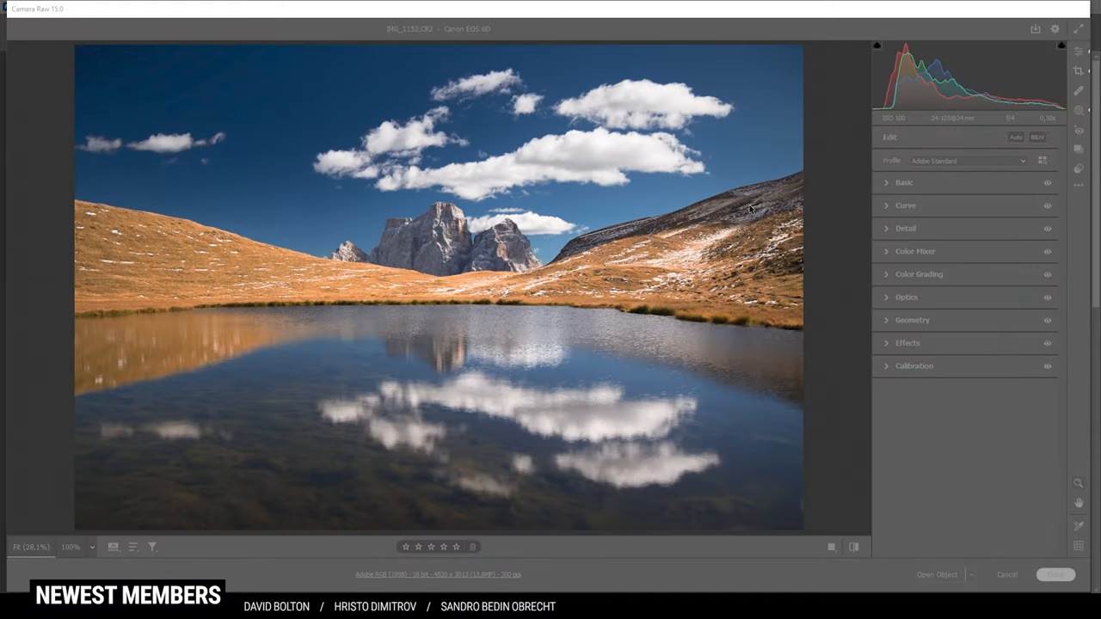
mouse_move(719, 198)
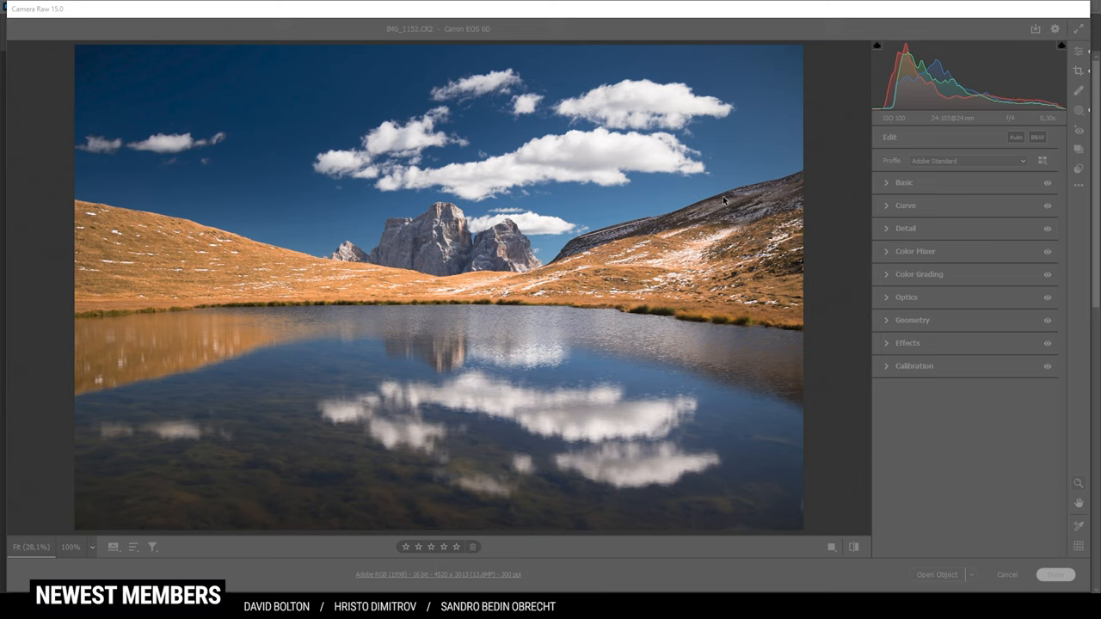
mouse_move(497, 140)
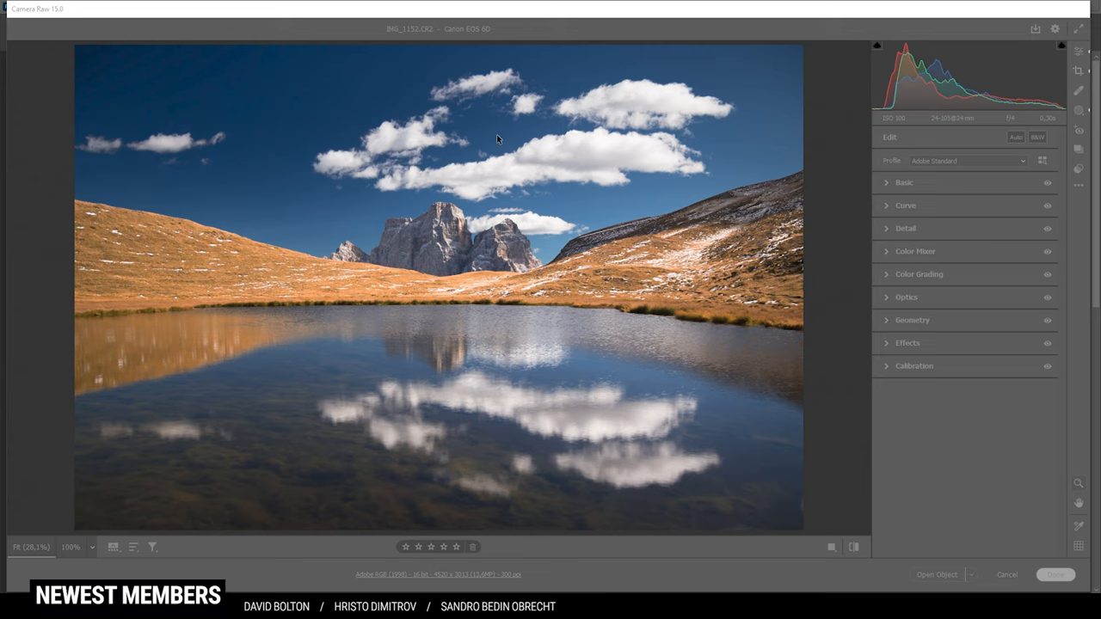
mouse_move(625, 21)
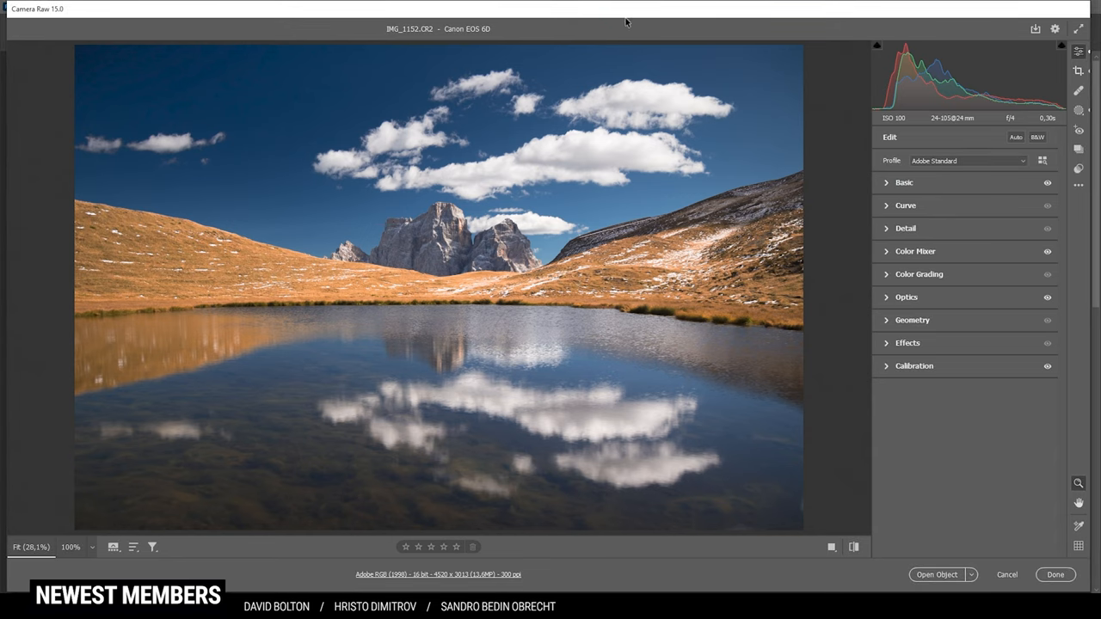
mouse_move(724, 88)
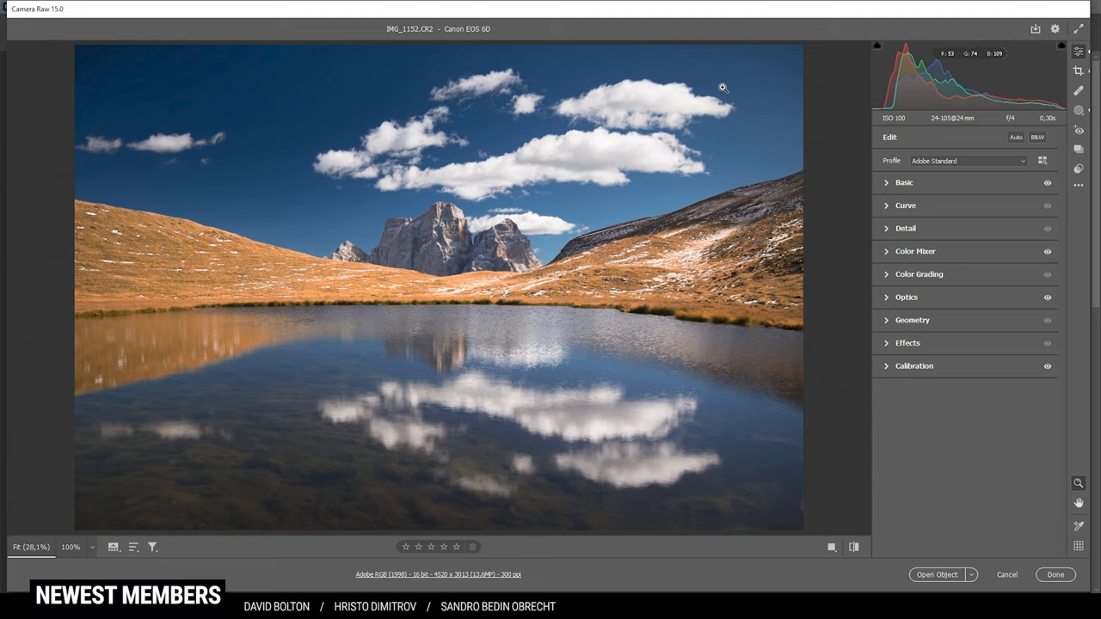
mouse_move(655, 152)
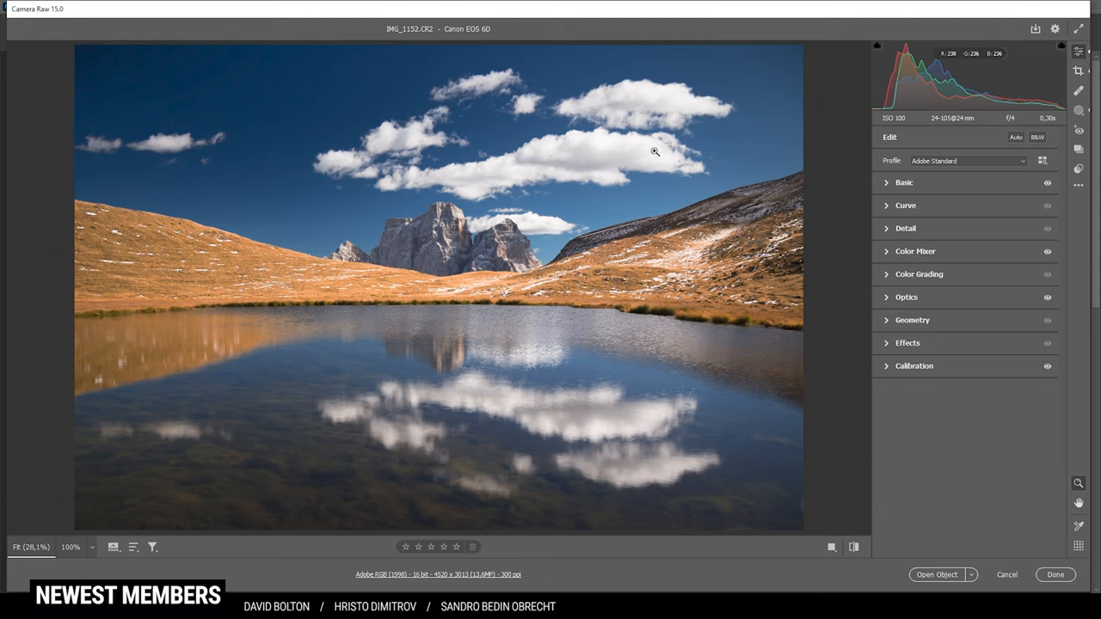
mouse_move(898, 266)
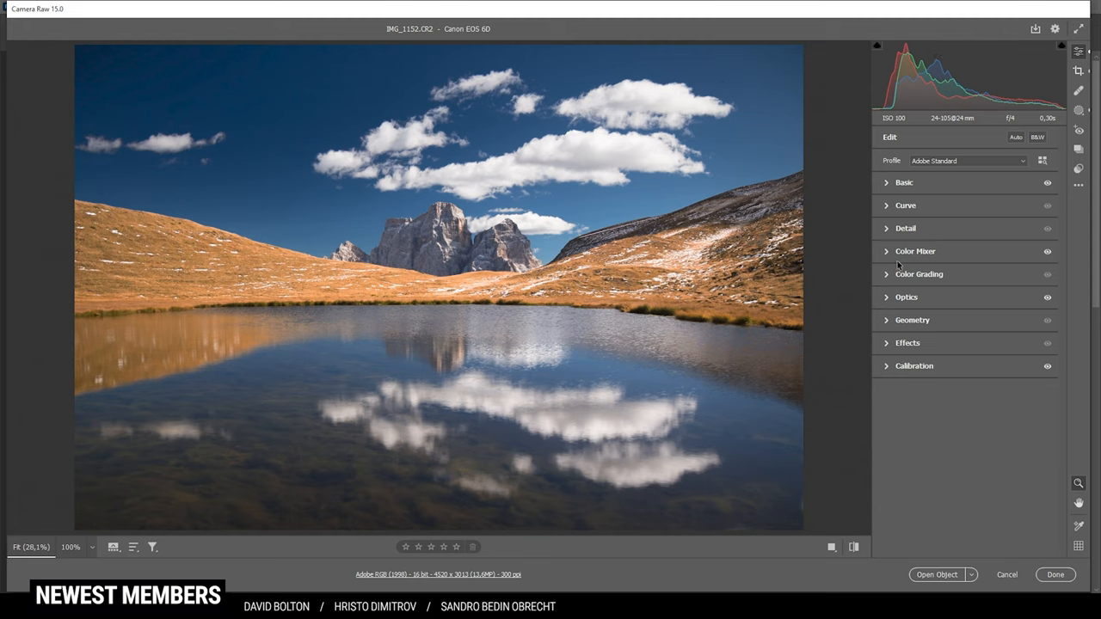
mouse_move(983, 254)
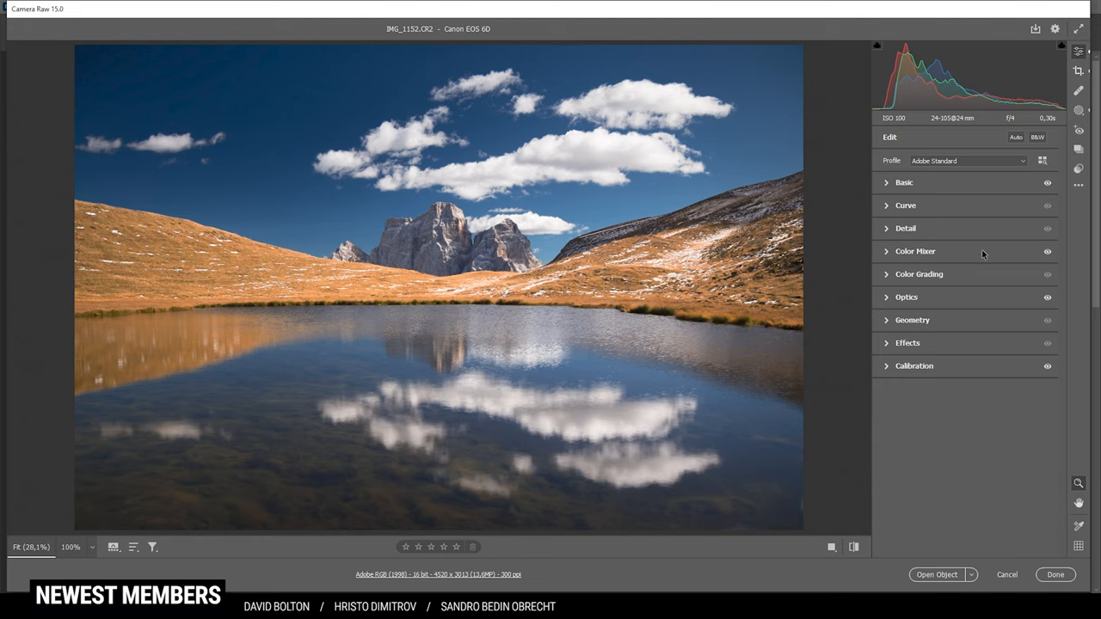
mouse_move(903, 229)
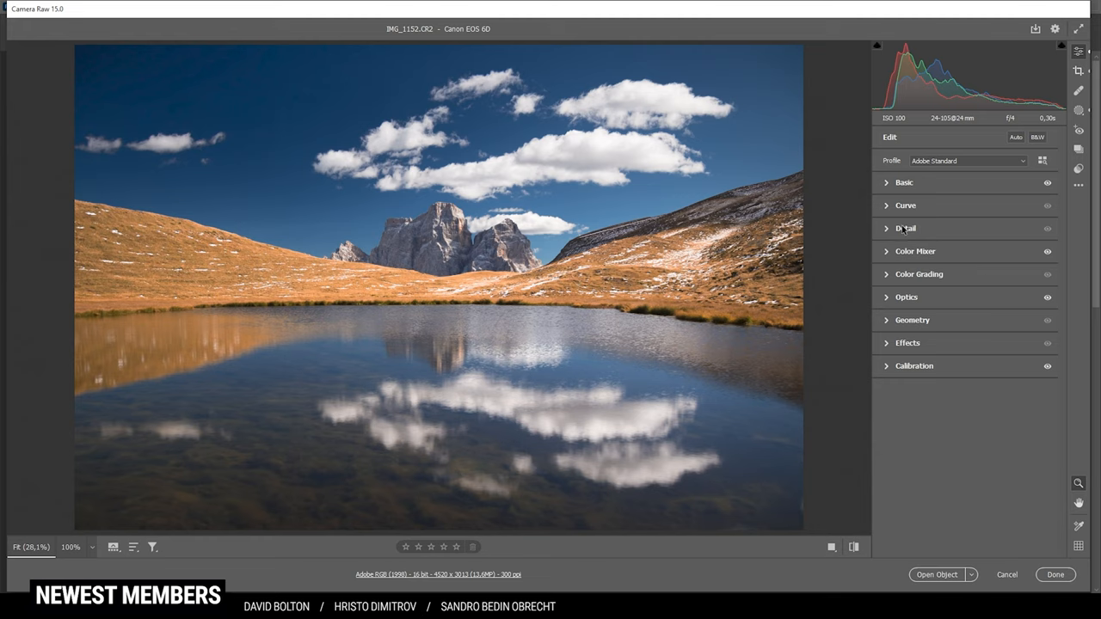
left_click(905, 228)
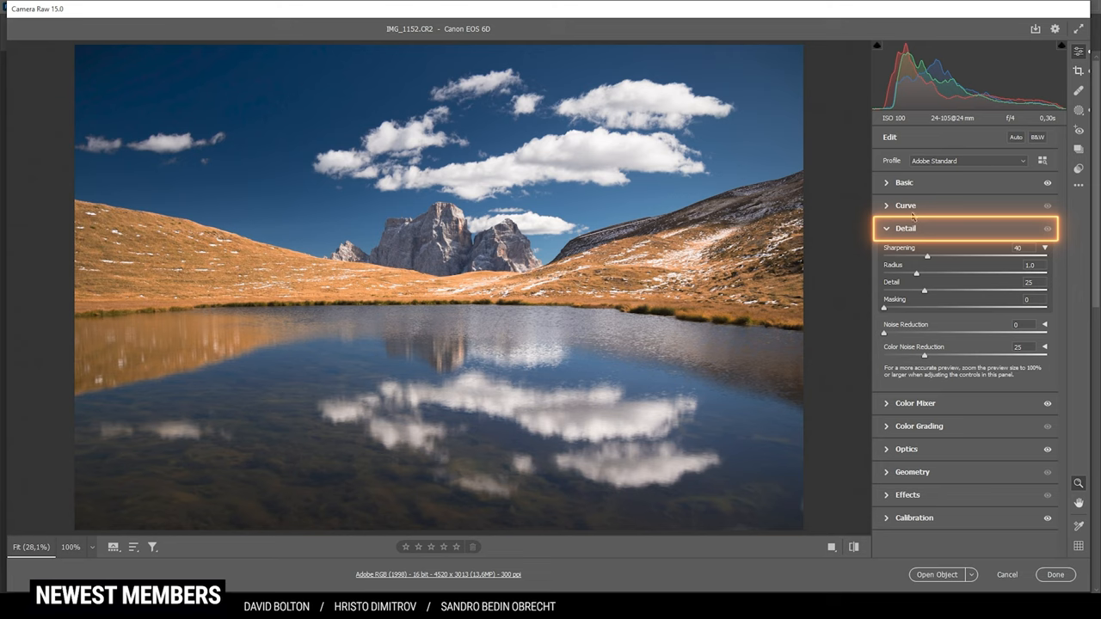
mouse_move(942, 267)
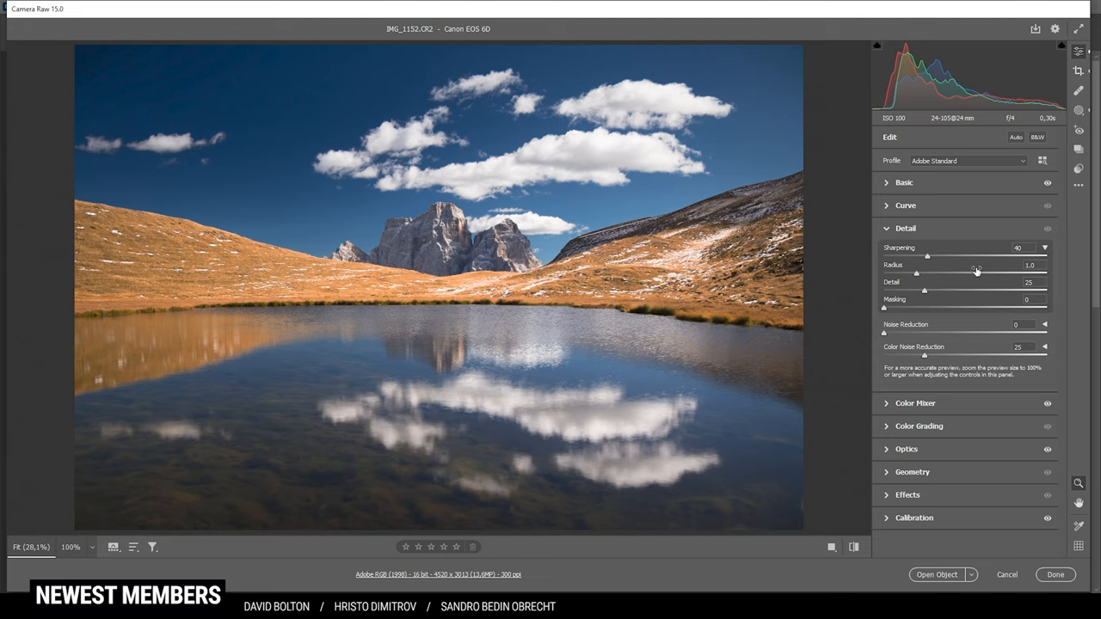
mouse_move(950, 263)
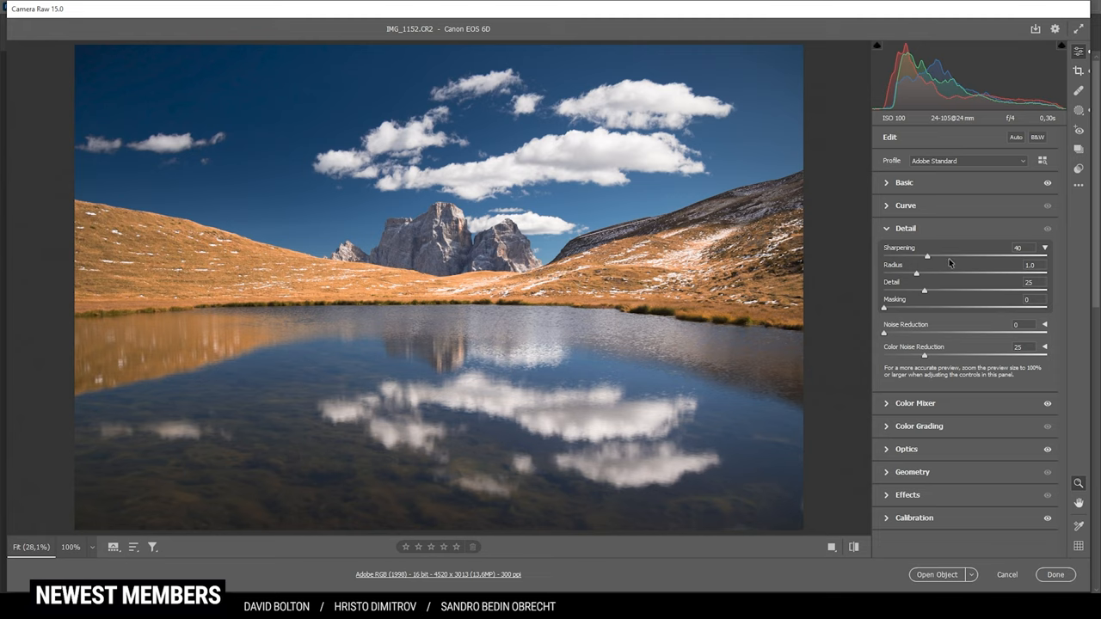
mouse_move(931, 277)
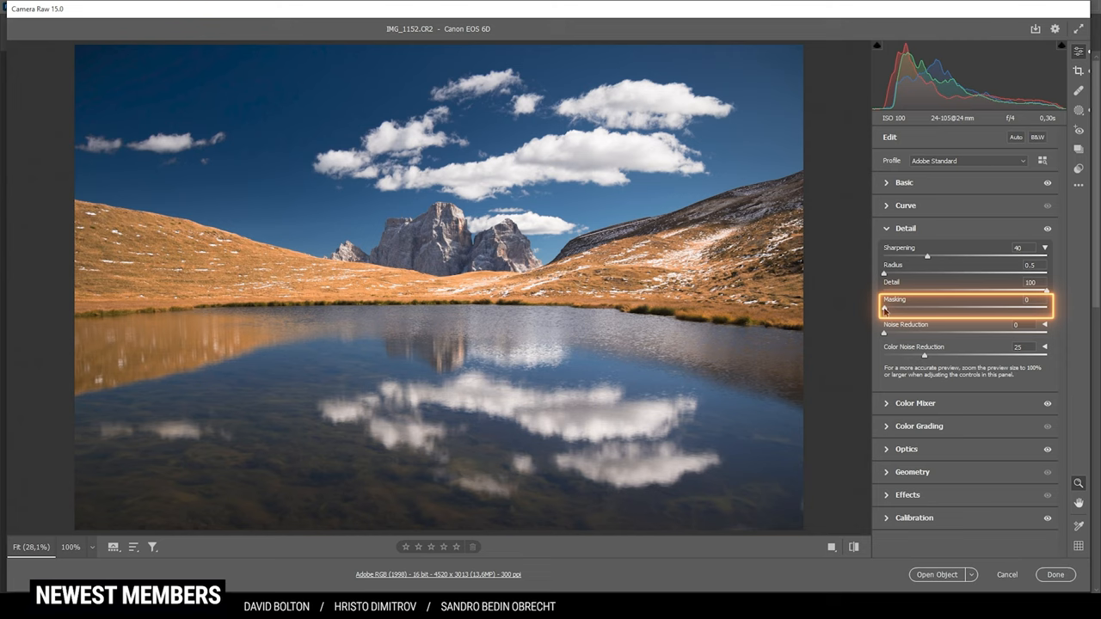
mouse_move(543, 211)
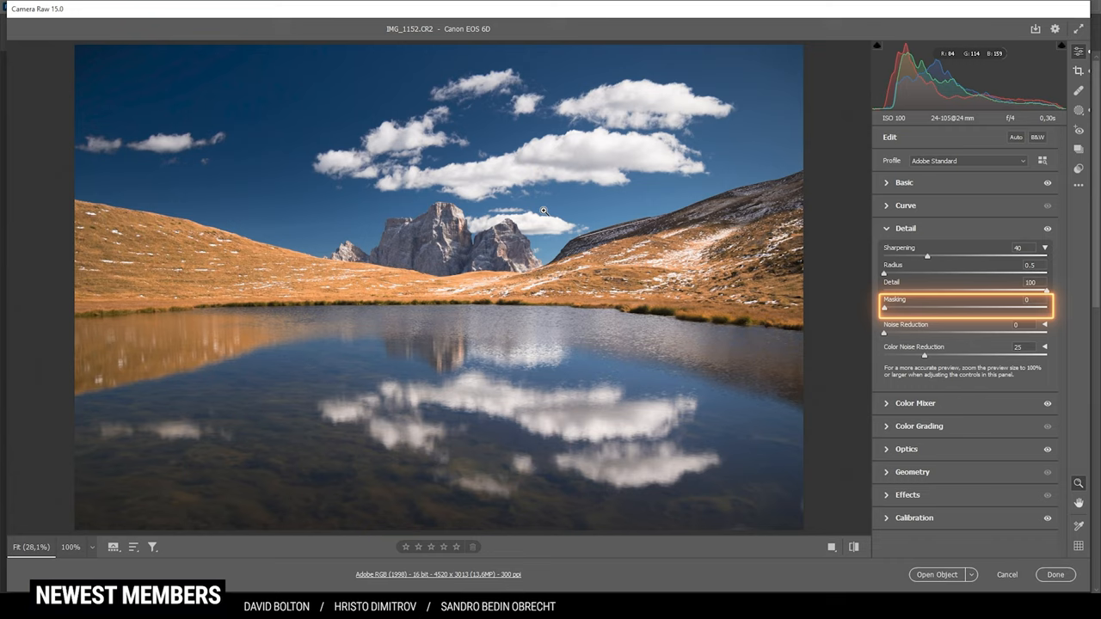
mouse_move(886, 313)
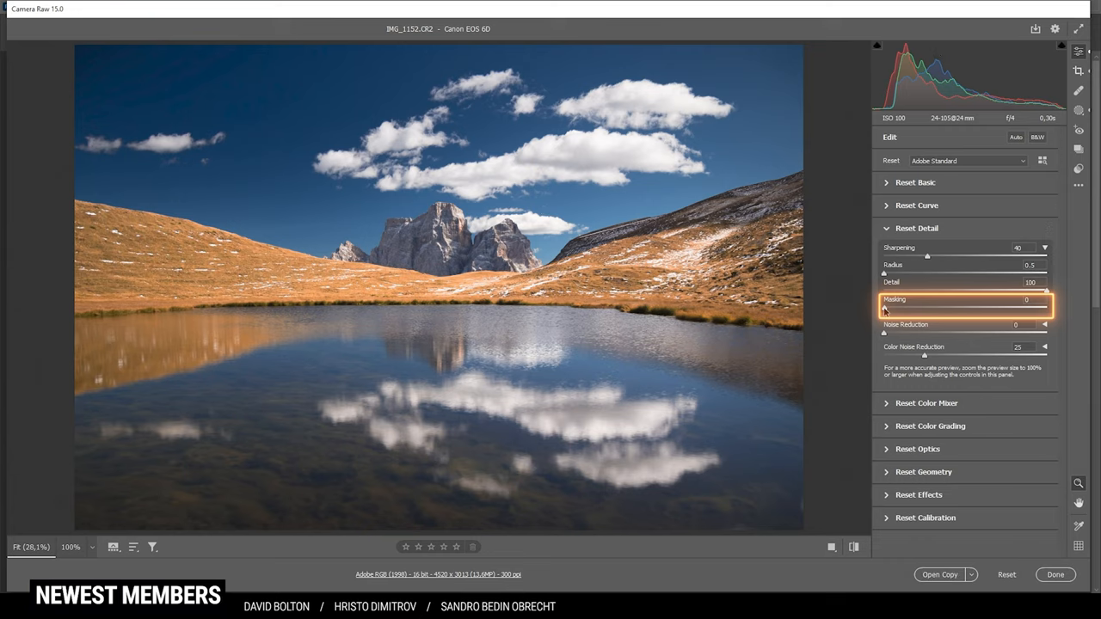
- Raise sharpening Masking gradually to 76 while previewing the edge mask
left_click_drag(882, 308, 891, 308)
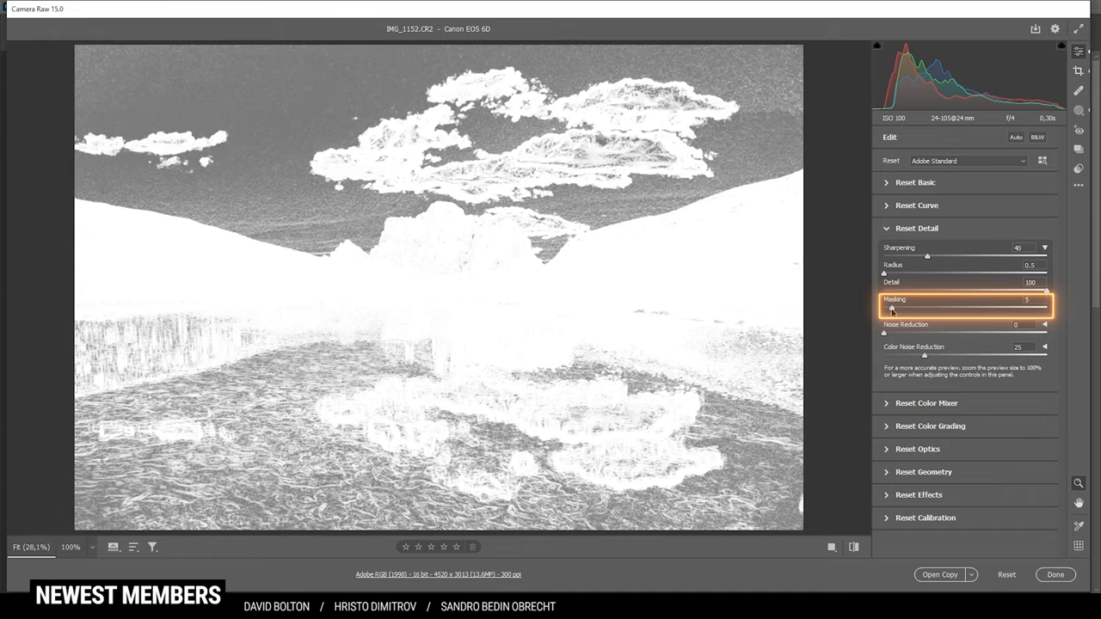
left_click_drag(892, 310, 903, 310)
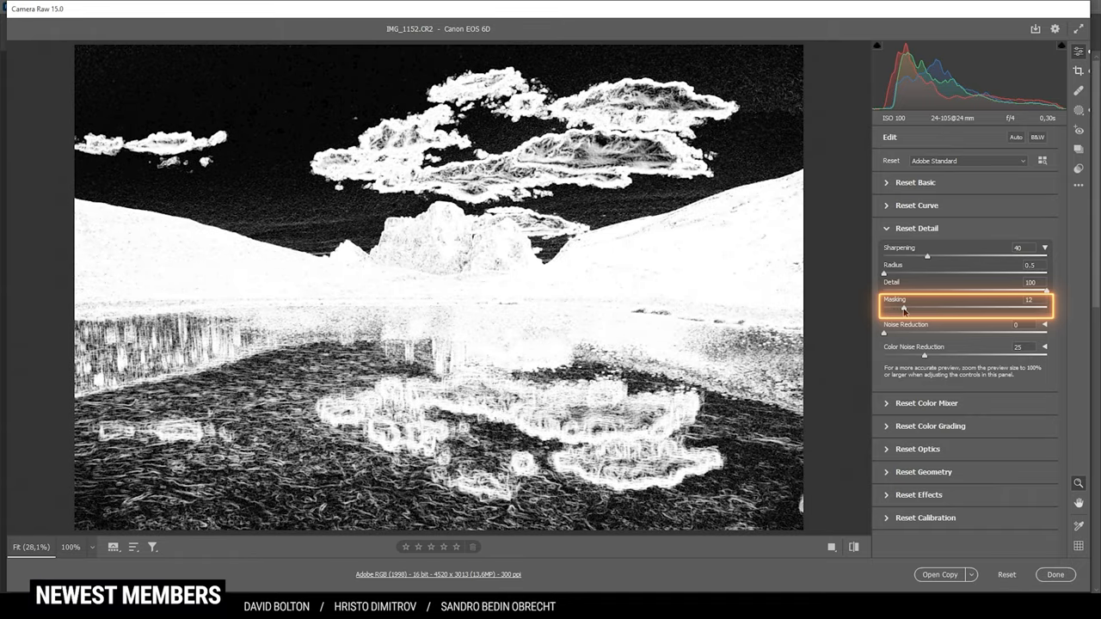
left_click_drag(901, 308, 915, 308)
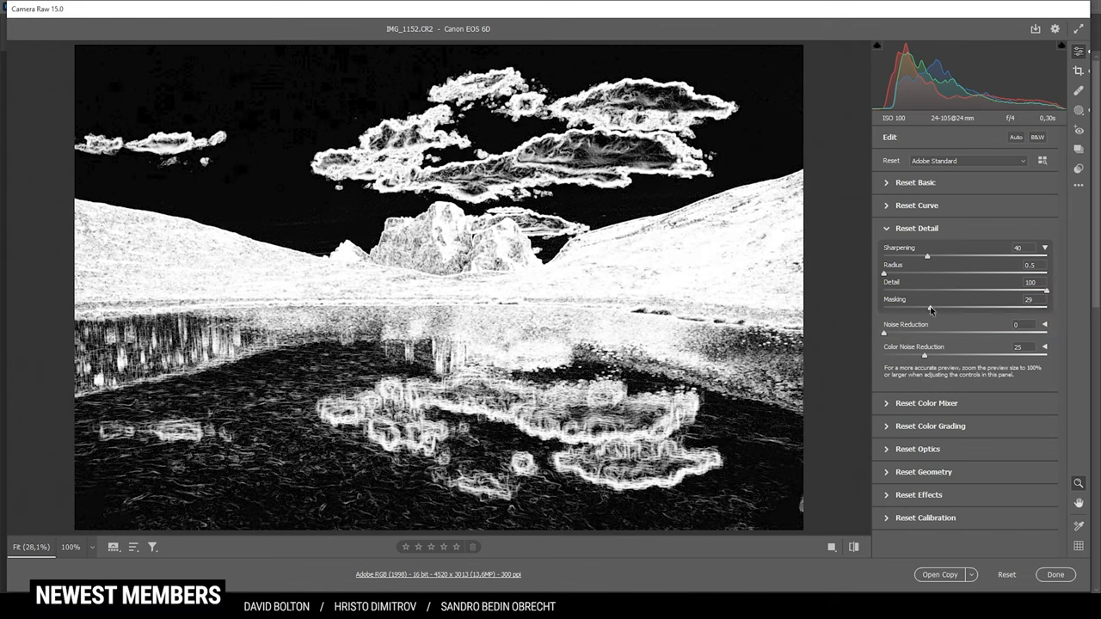
left_click_drag(925, 307, 952, 308)
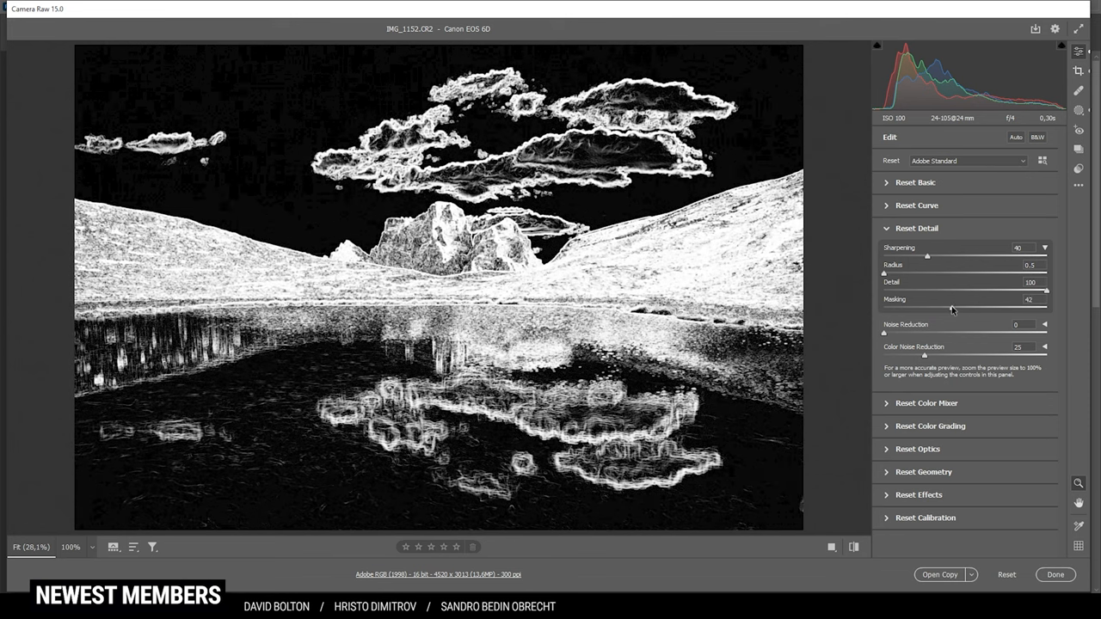
left_click_drag(946, 307, 974, 308)
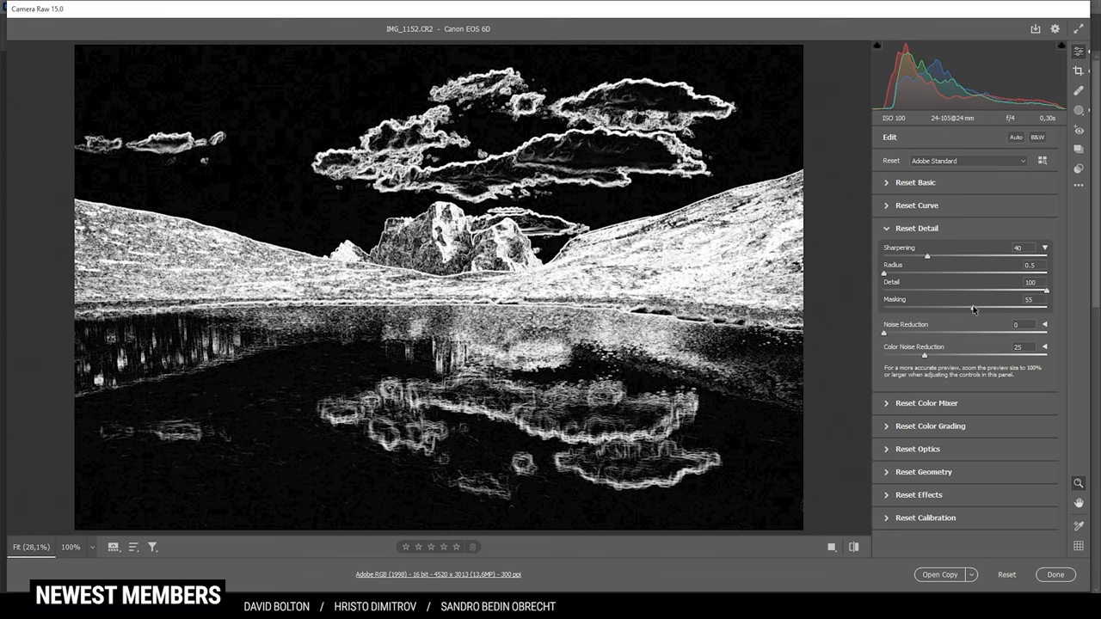
left_click_drag(974, 308, 997, 308)
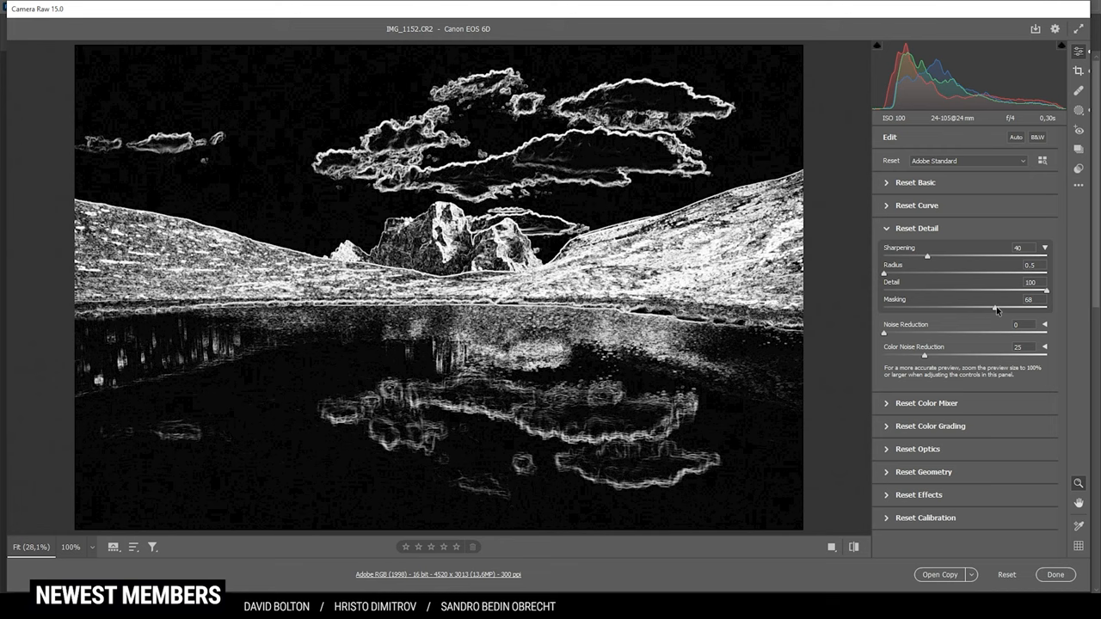
left_click_drag(994, 308, 1006, 308)
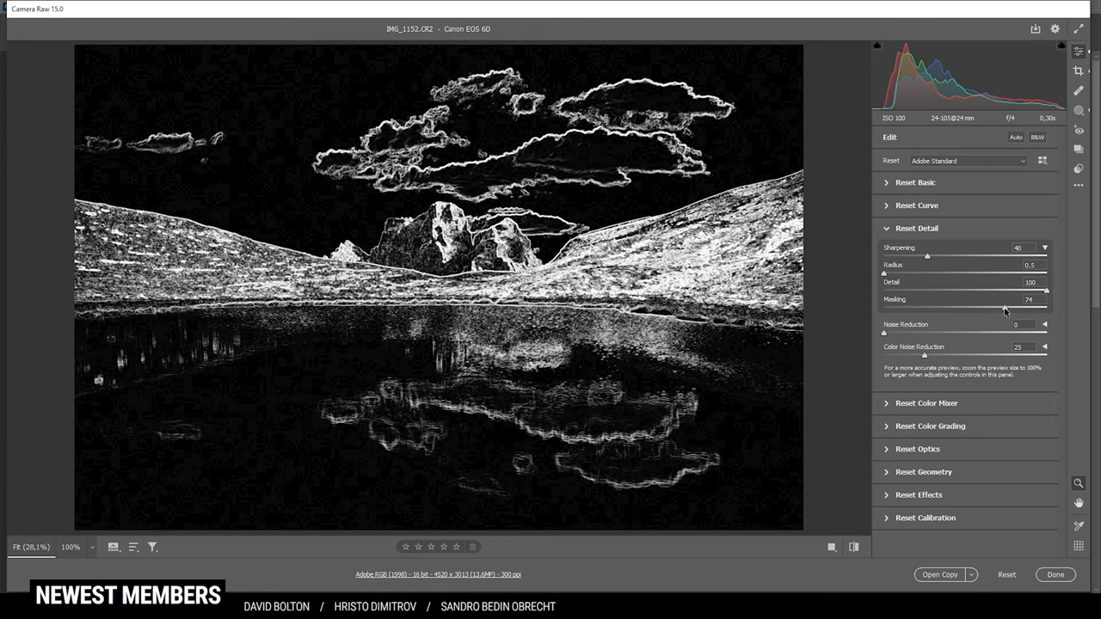
left_click_drag(1000, 310, 1006, 310)
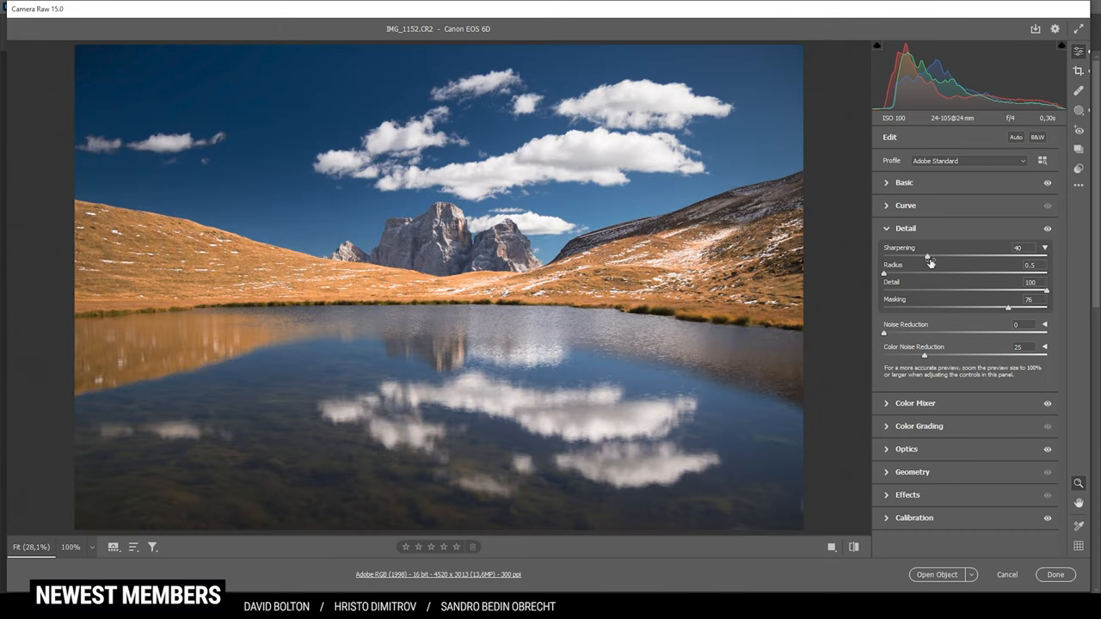
- Raise the Camera Raw sharpening amount from 40 to 82
left_click_drag(927, 256, 946, 256)
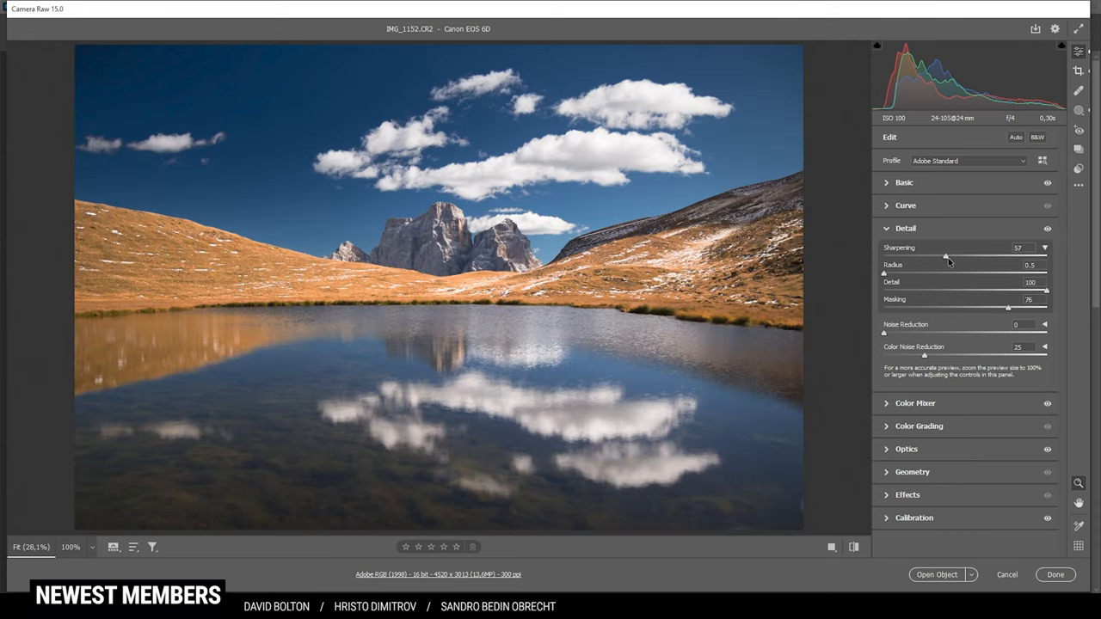
left_click_drag(947, 257, 973, 256)
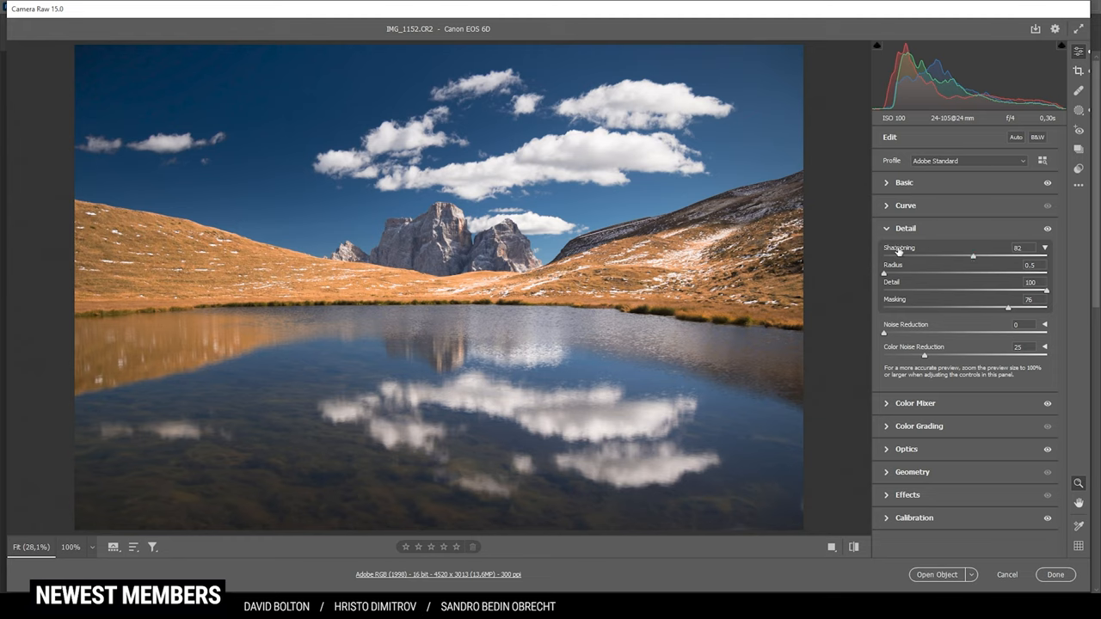
mouse_move(937, 263)
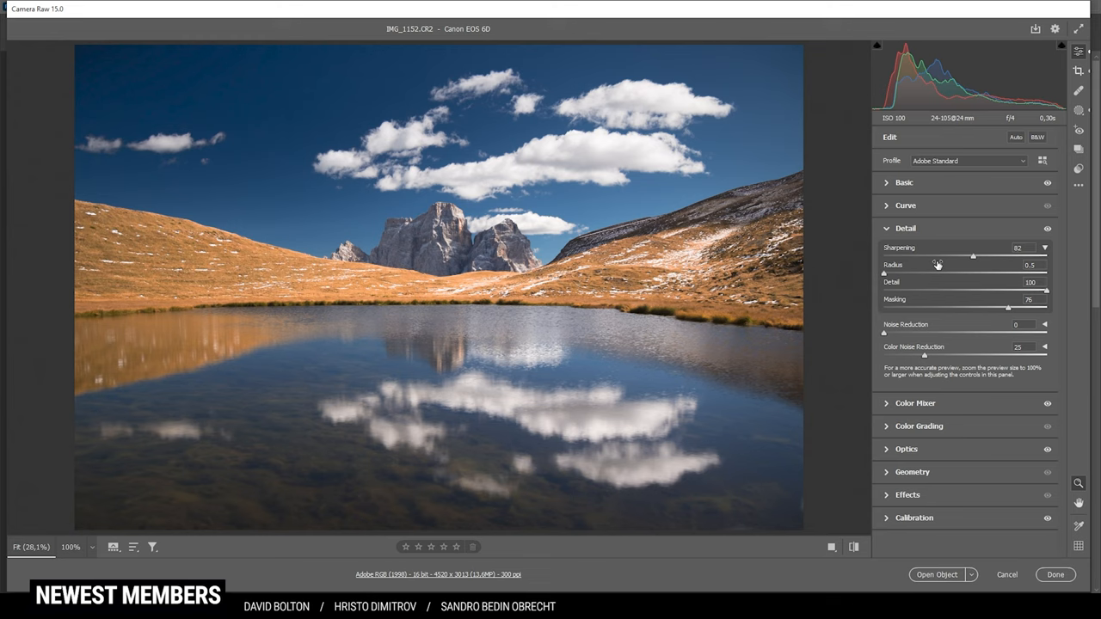
mouse_move(900, 300)
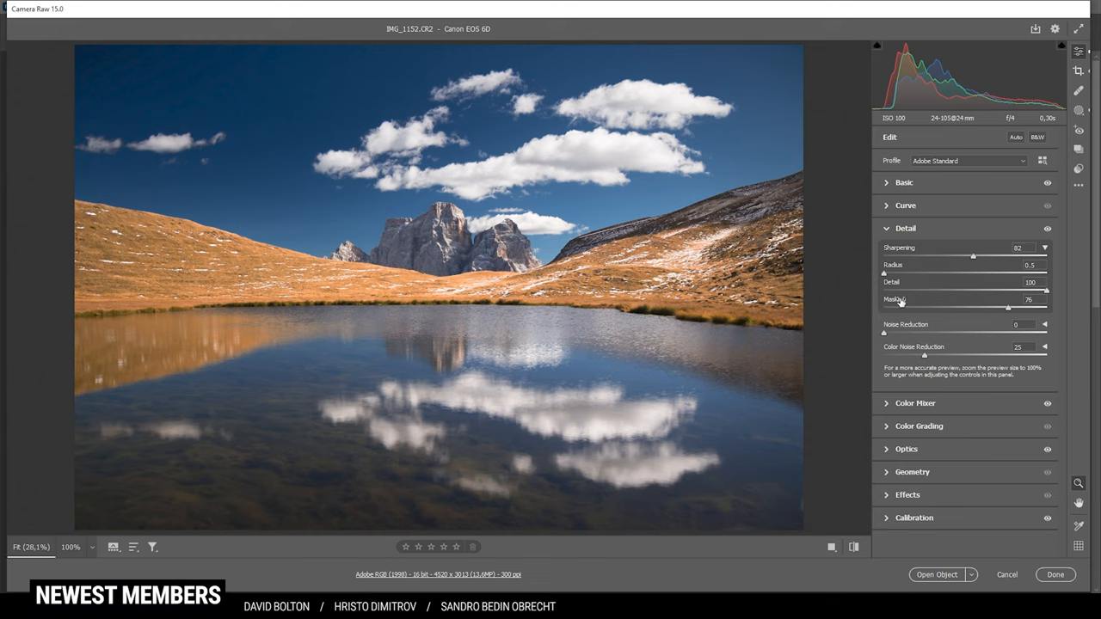
mouse_move(938, 249)
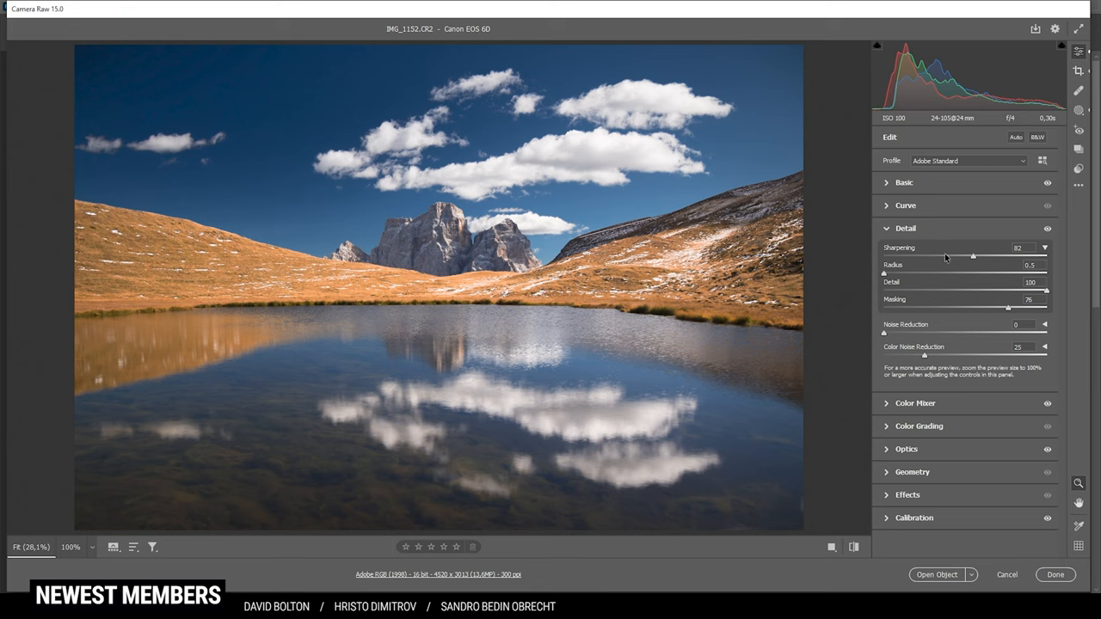
mouse_move(934, 316)
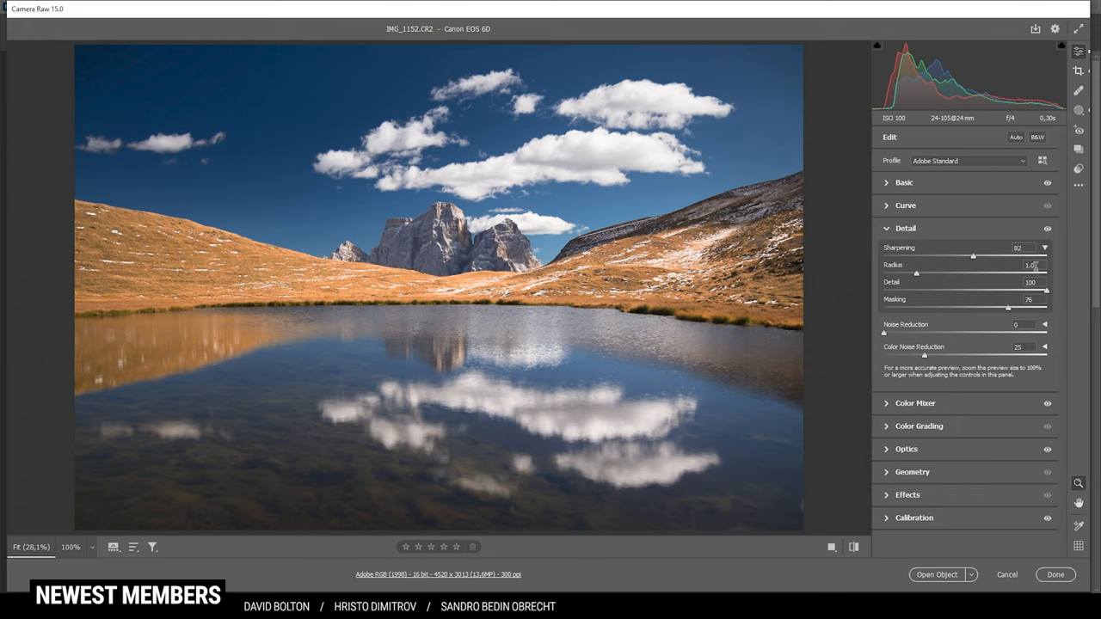
mouse_move(944, 284)
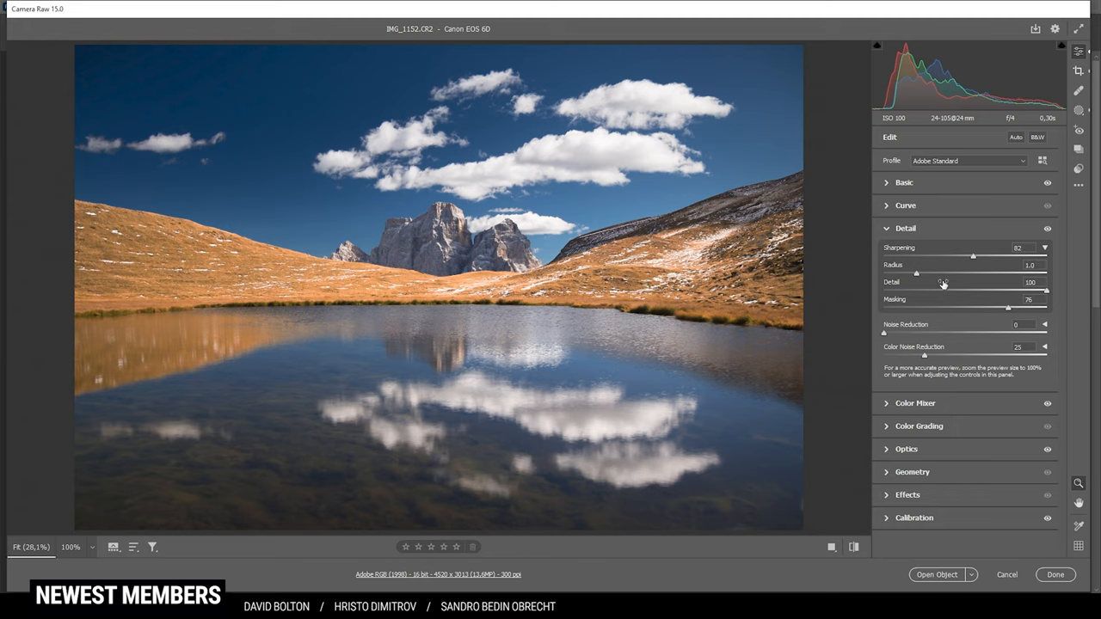
mouse_move(675, 196)
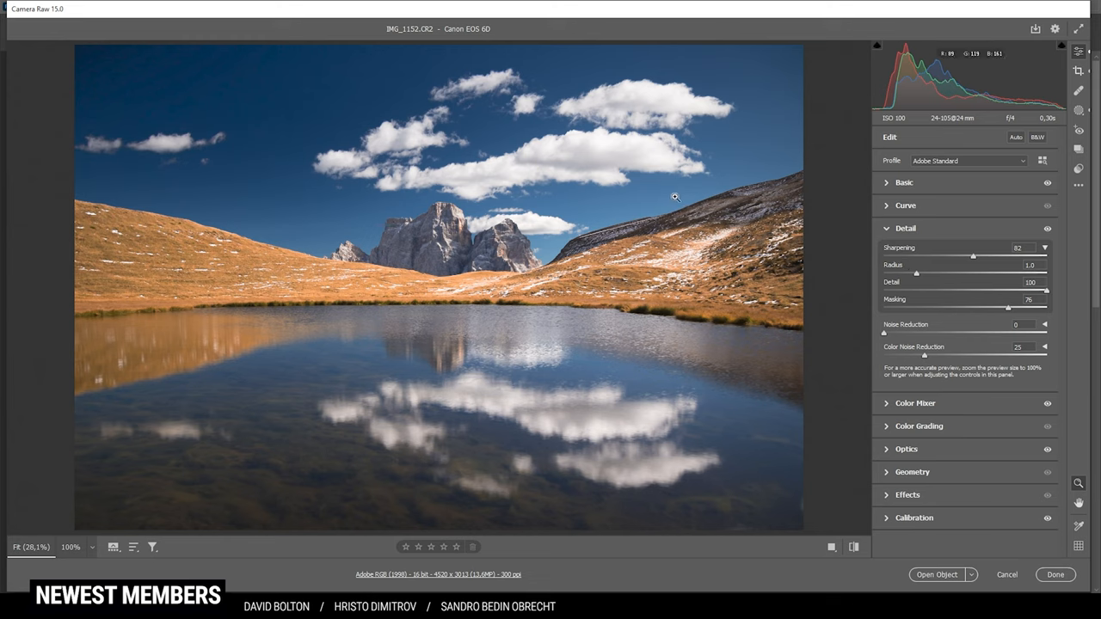
- Push the sharpening radius up to 3.0
left_click_drag(916, 273, 925, 273)
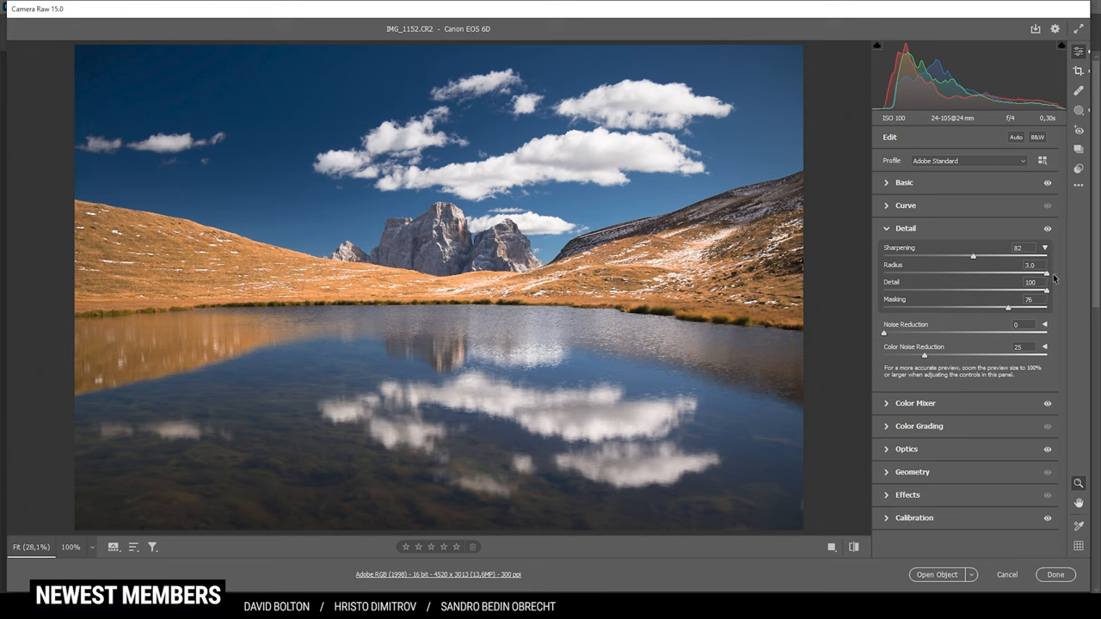
mouse_move(1042, 271)
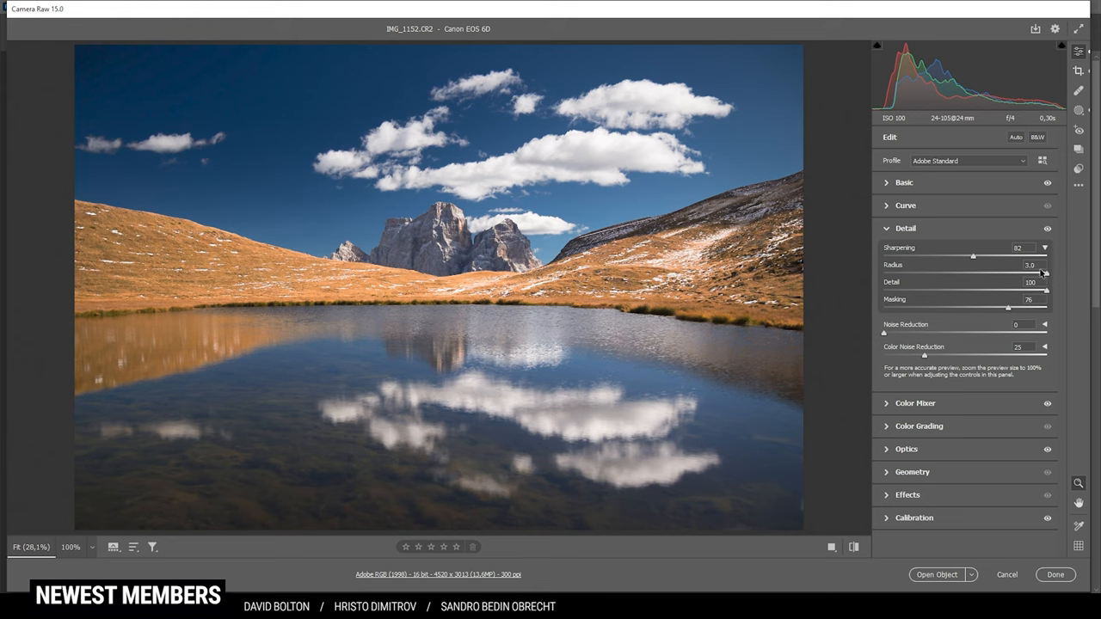
mouse_move(714, 201)
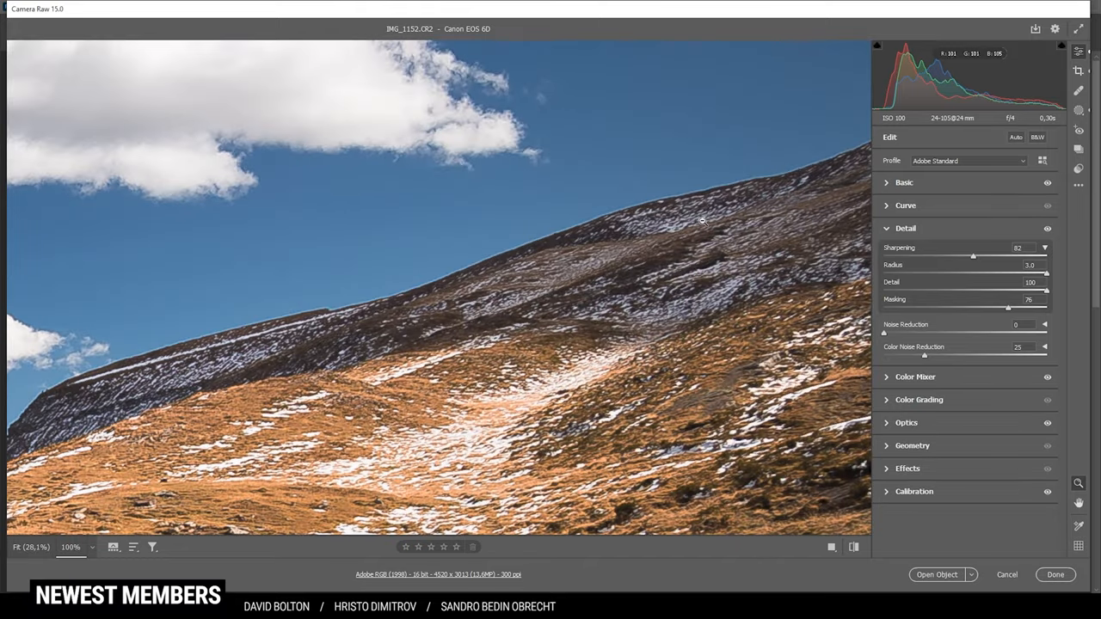
mouse_move(688, 196)
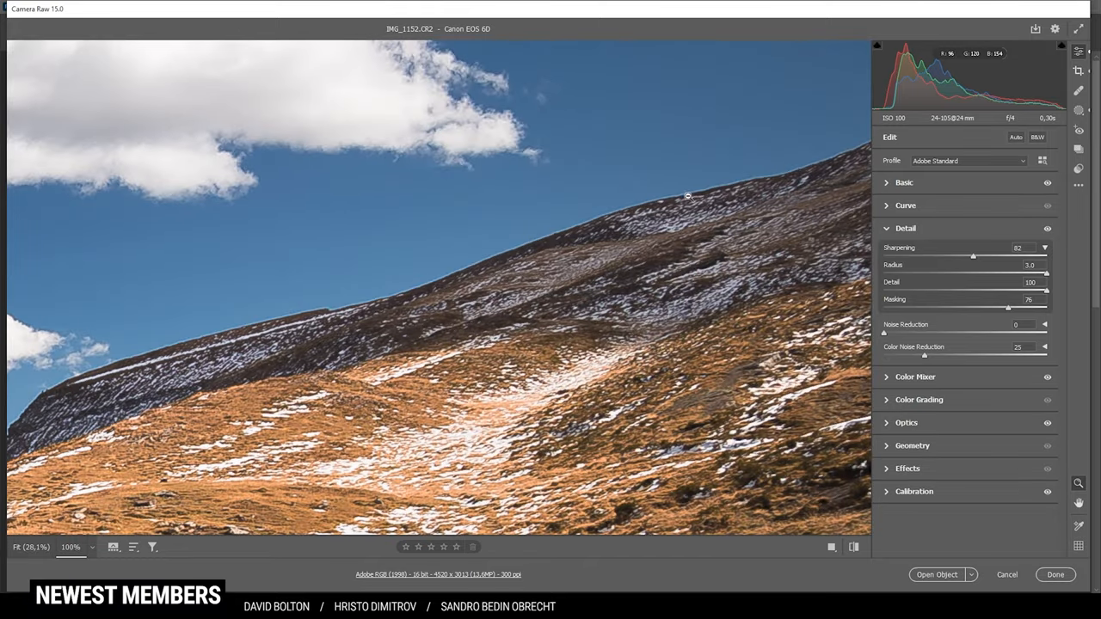
mouse_move(566, 234)
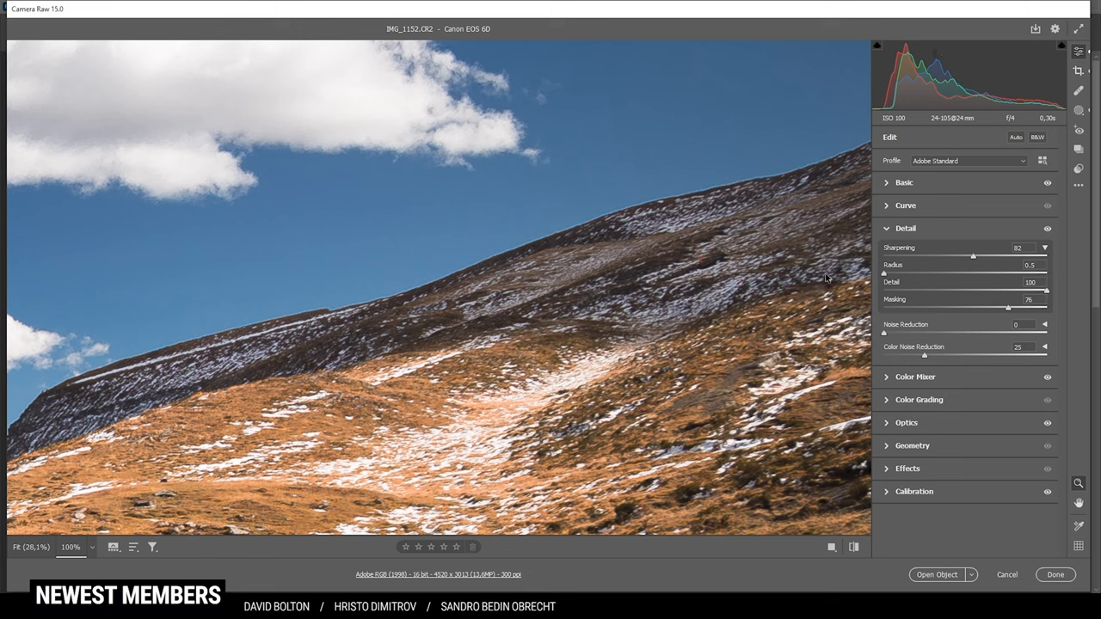
mouse_move(669, 209)
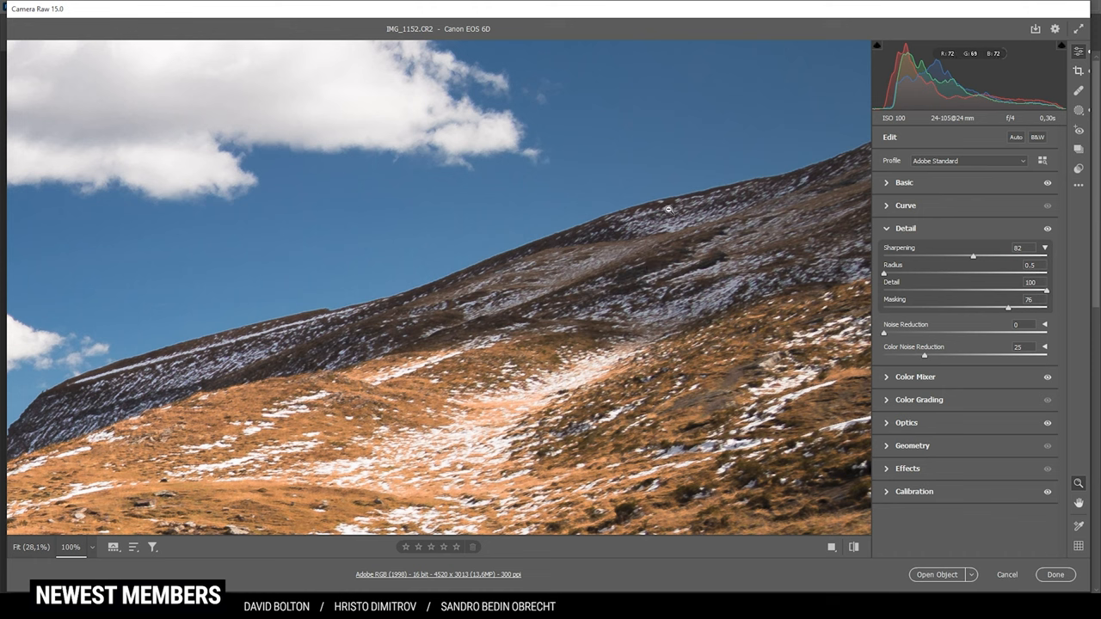
mouse_move(635, 223)
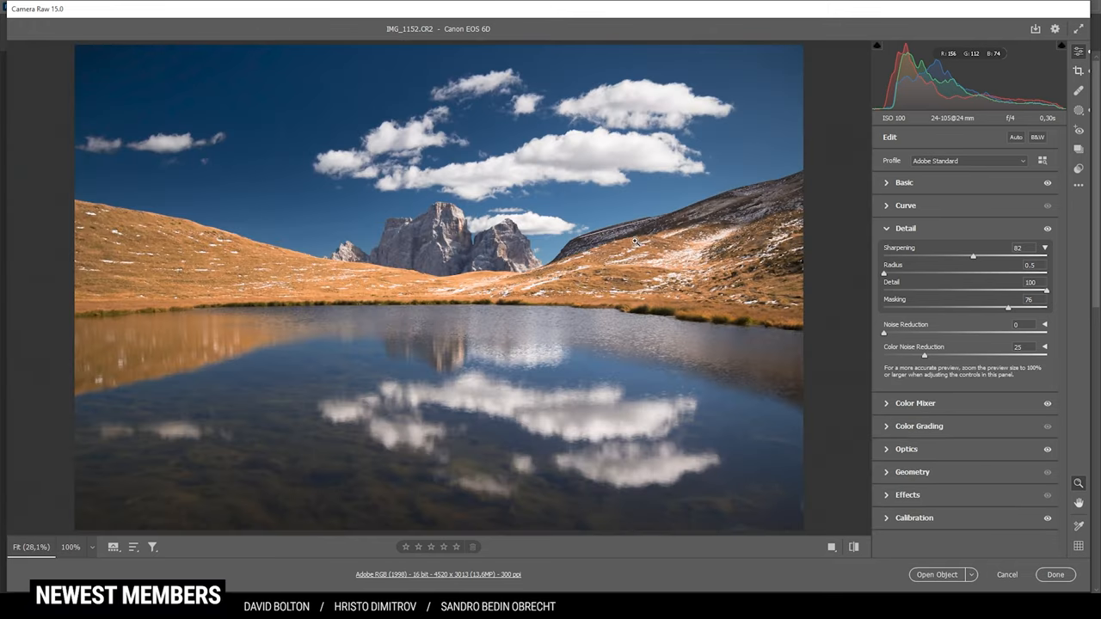
mouse_move(934, 291)
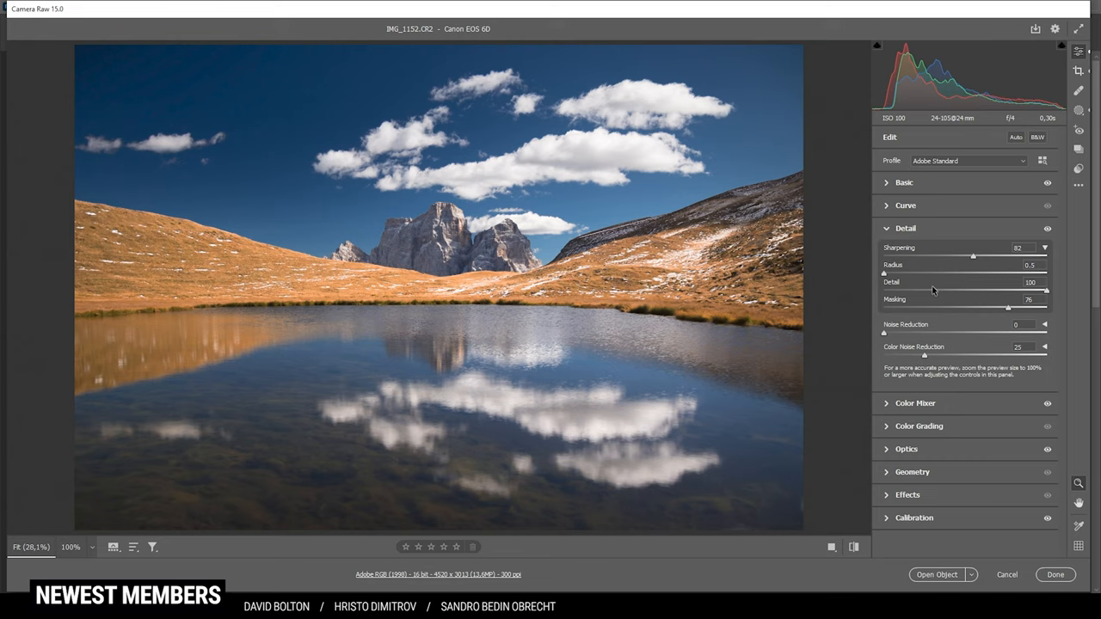
left_click_drag(1033, 291, 969, 291)
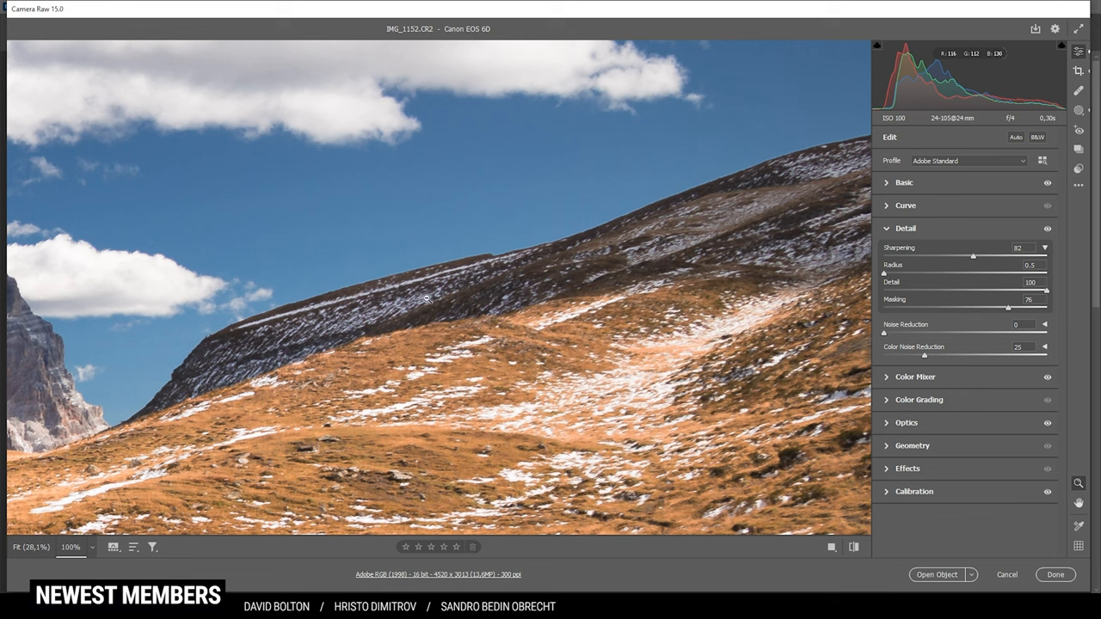
left_click_drag(1046, 290, 1000, 290)
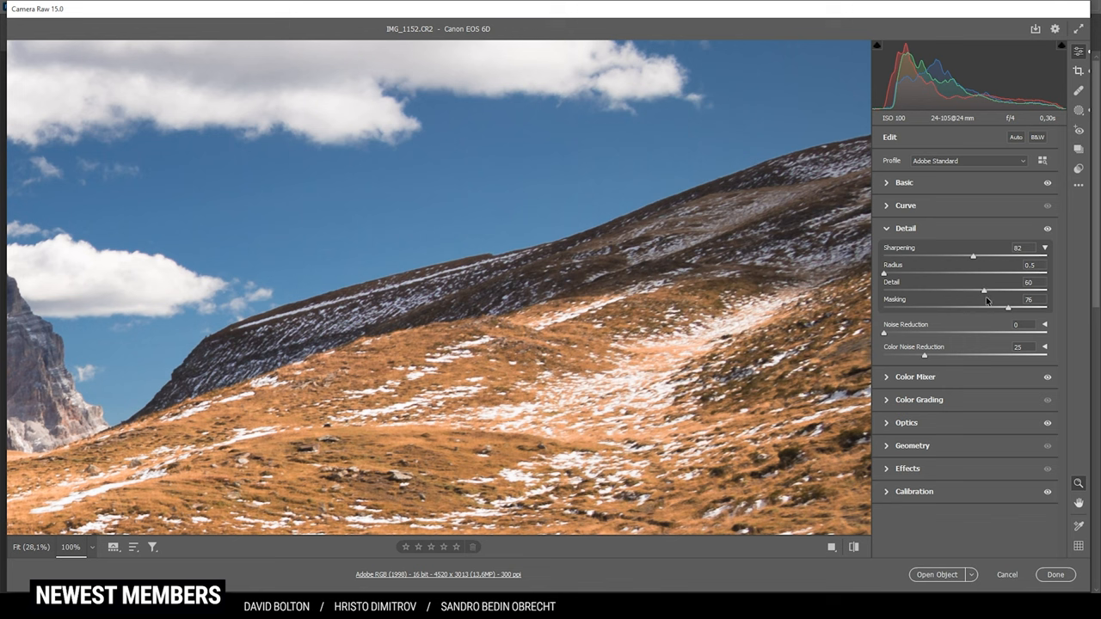
left_click_drag(984, 290, 1046, 289)
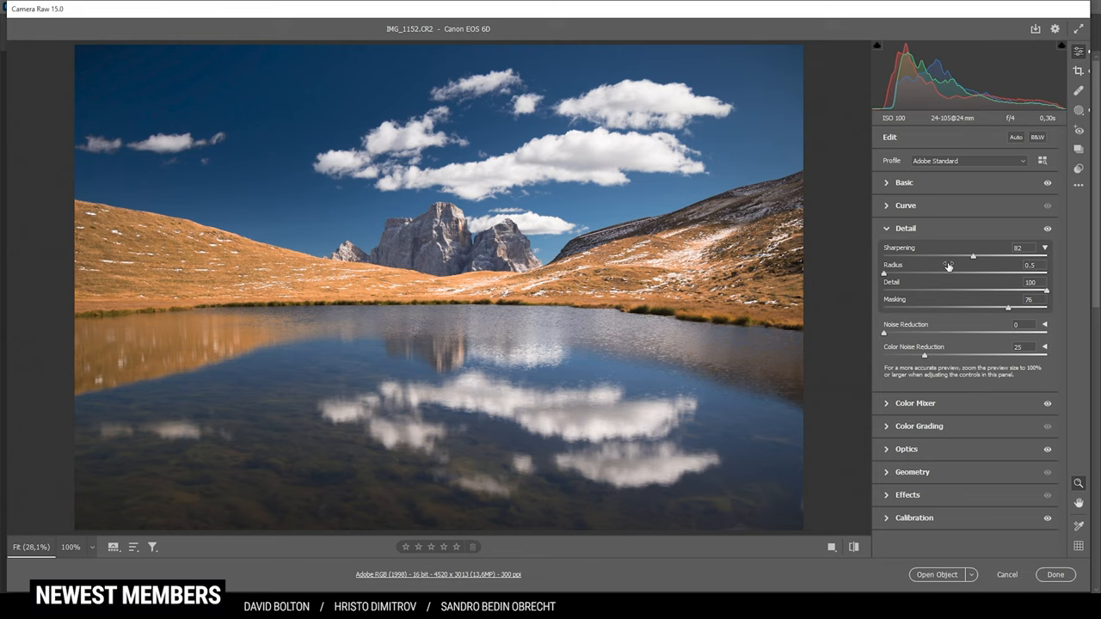
mouse_move(979, 265)
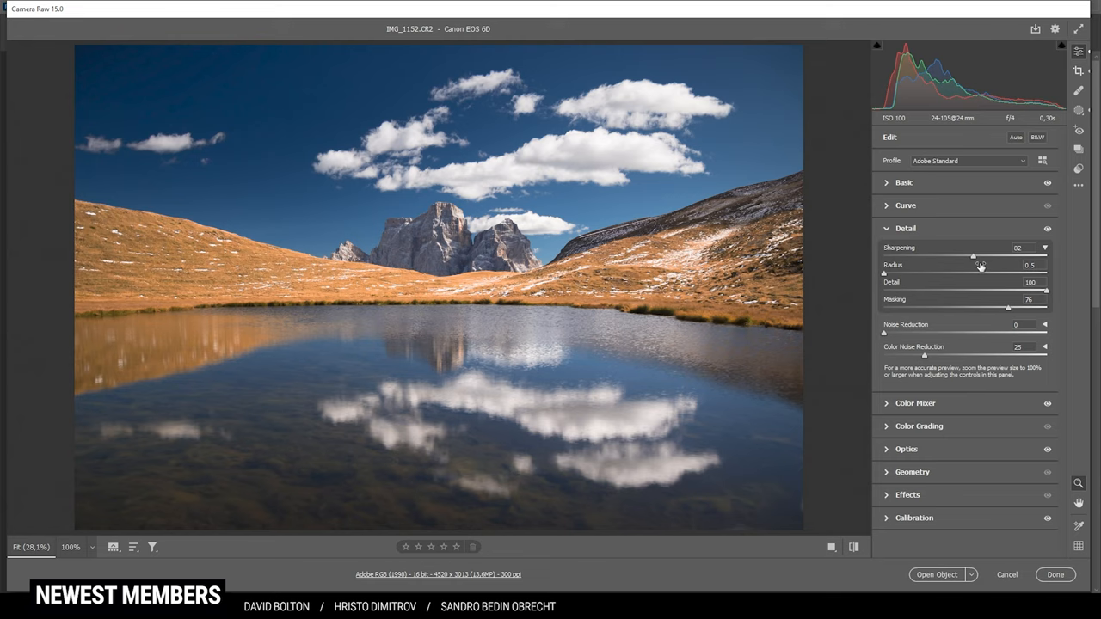
mouse_move(1012, 255)
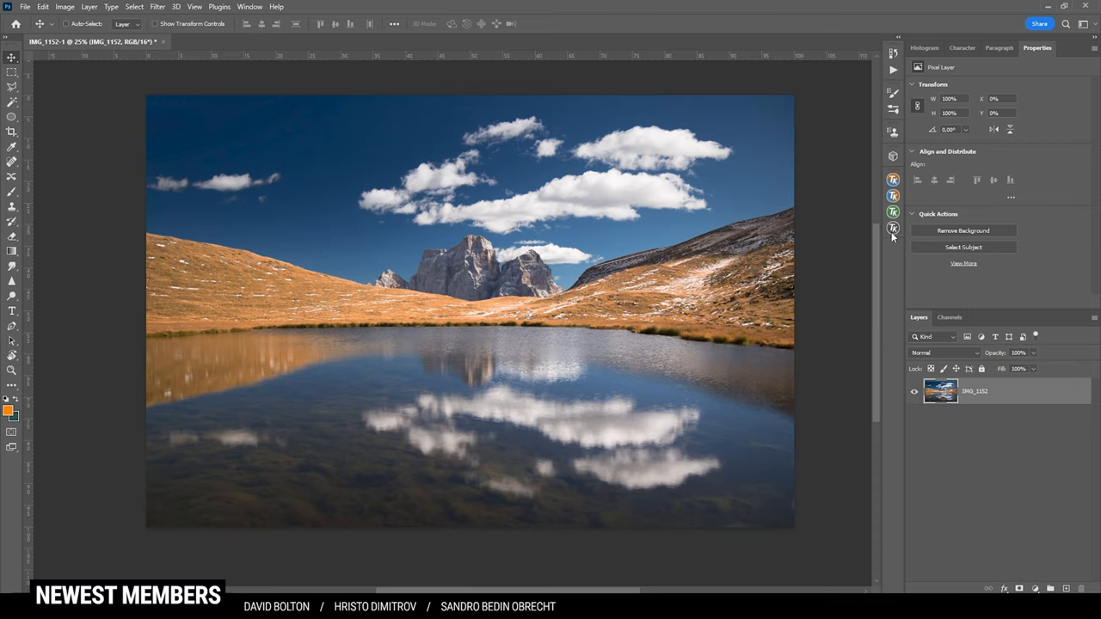
- Open the TK Batch V6 web-sharpening panel from the right-hand extension strip
left_click(893, 228)
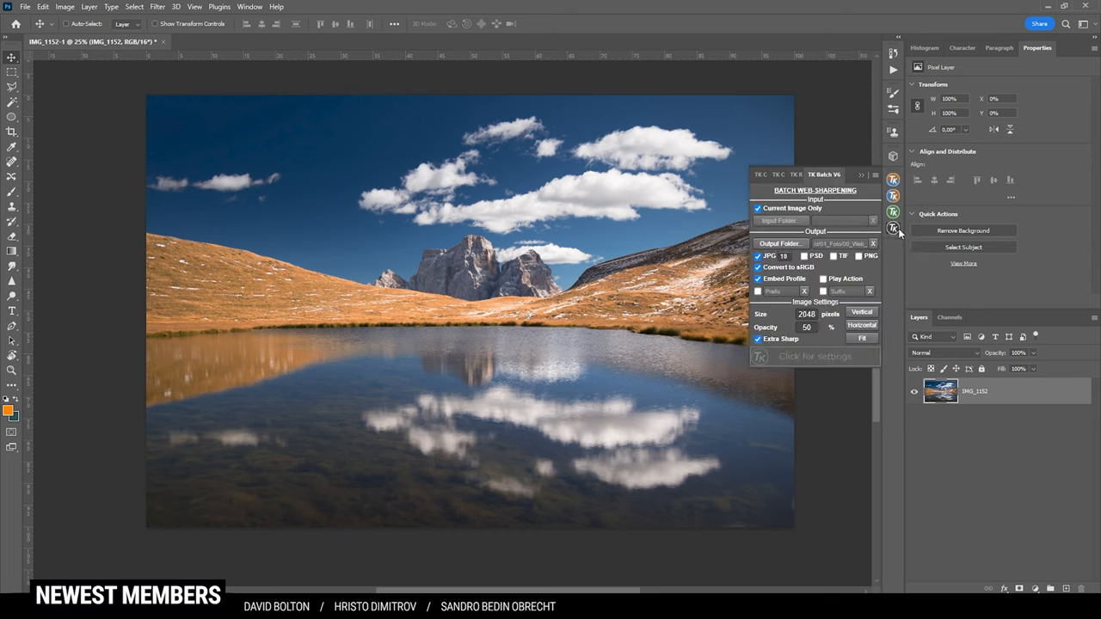
mouse_move(894, 228)
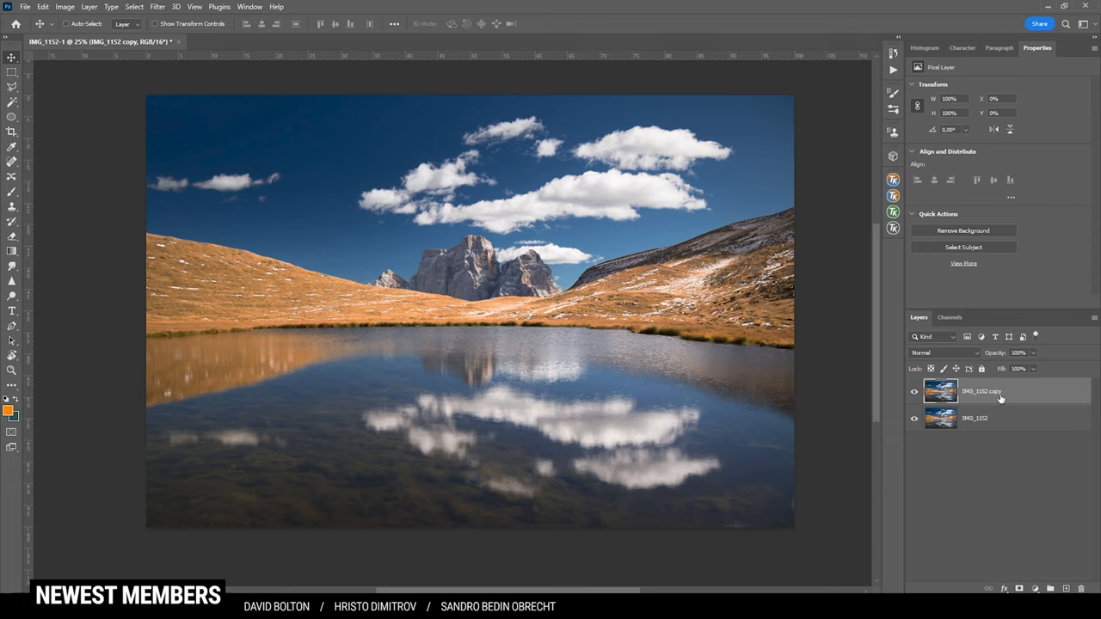
mouse_move(1001, 397)
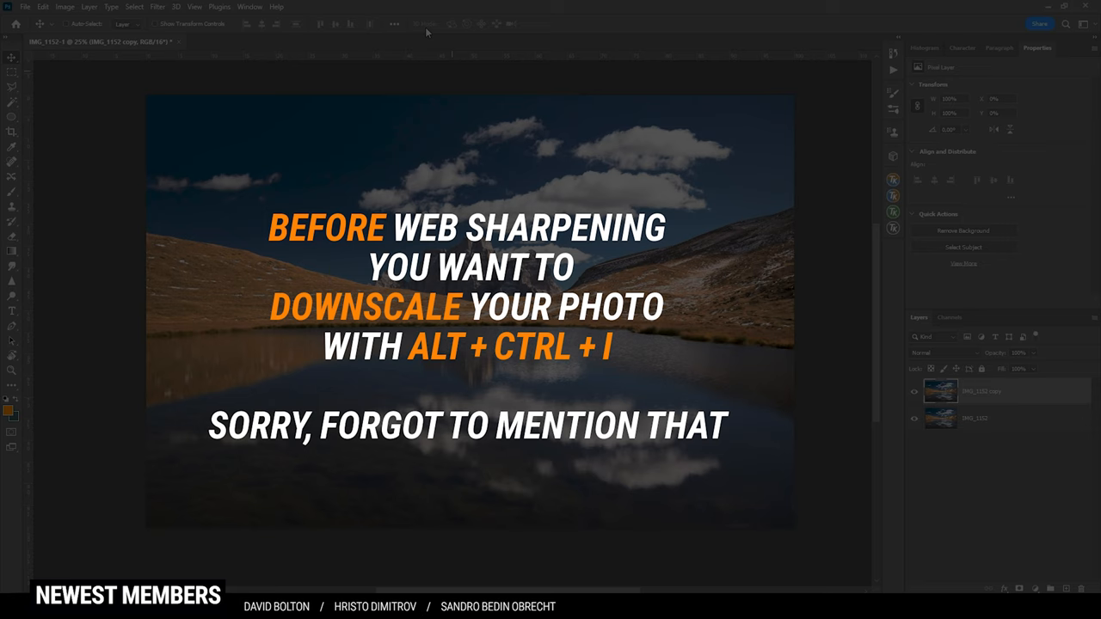
- Choose Filter > Sharpen > Unsharp Mask for the IMG_1152 copy layer
left_click(158, 6)
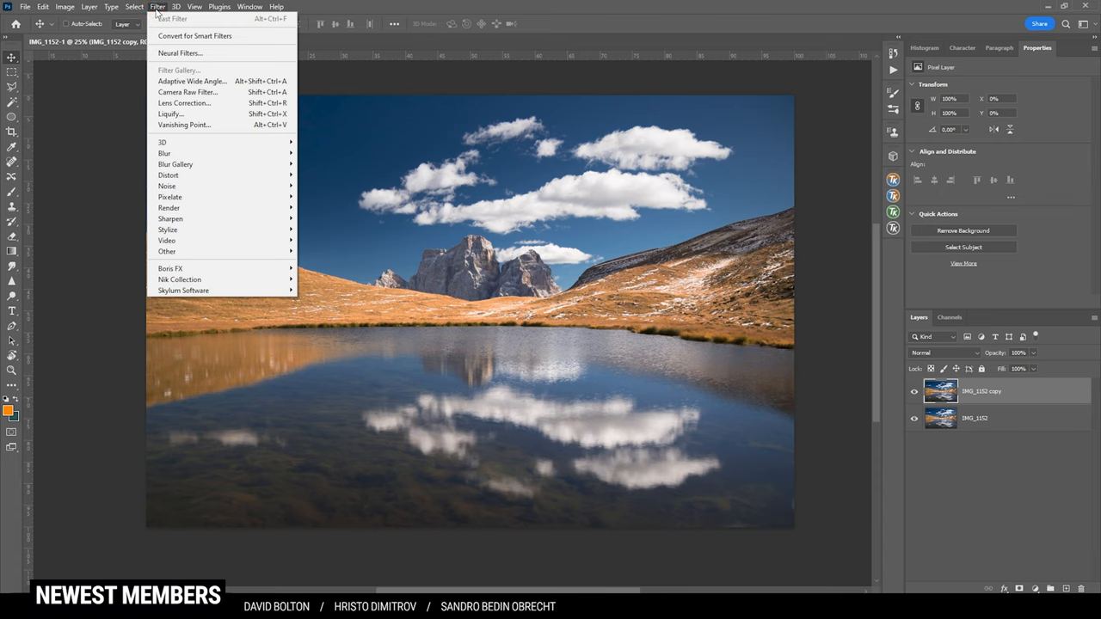
mouse_move(170, 218)
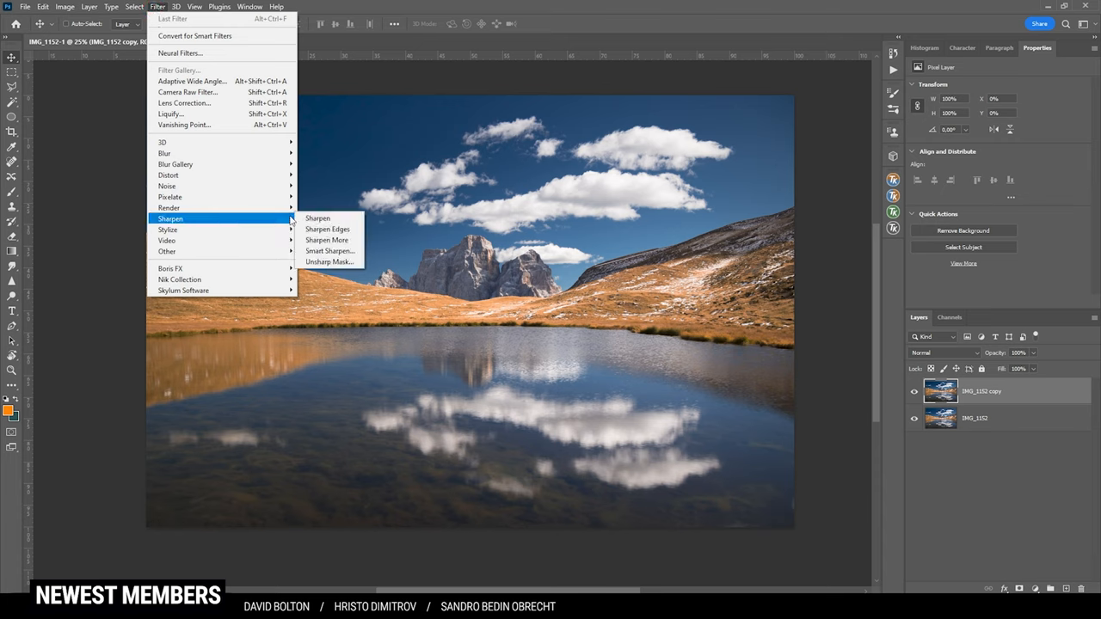
left_click(331, 261)
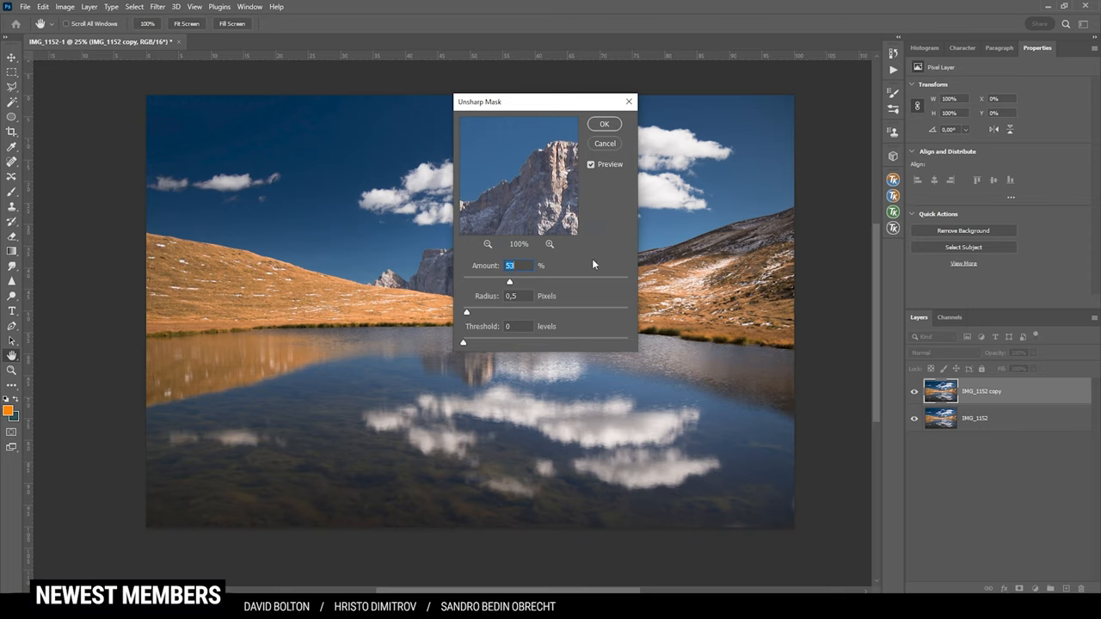
mouse_move(510, 316)
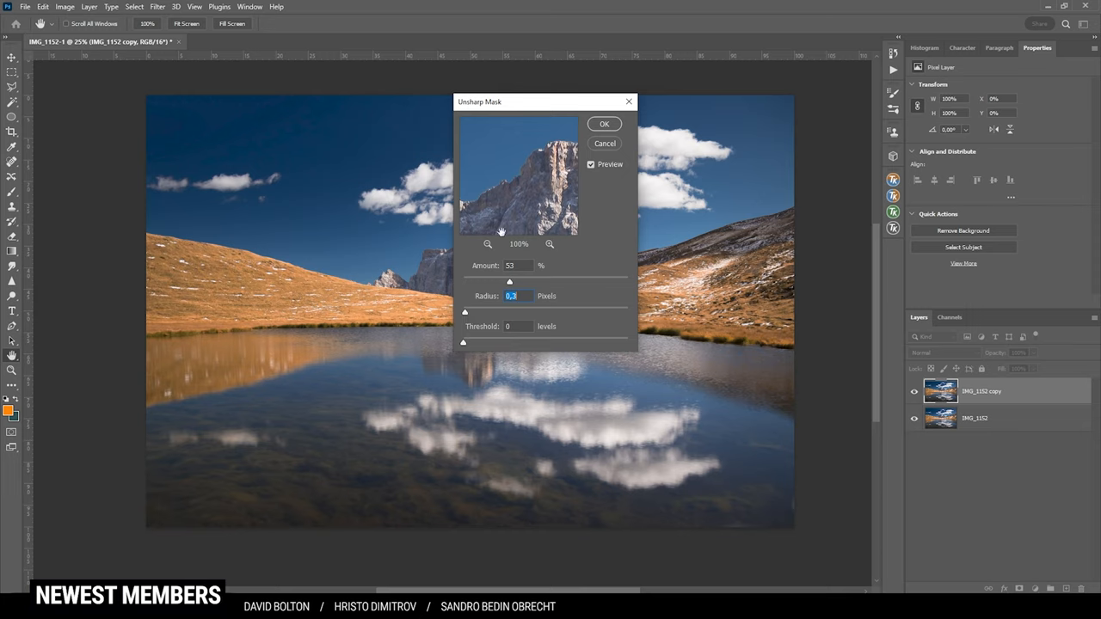
mouse_move(542, 295)
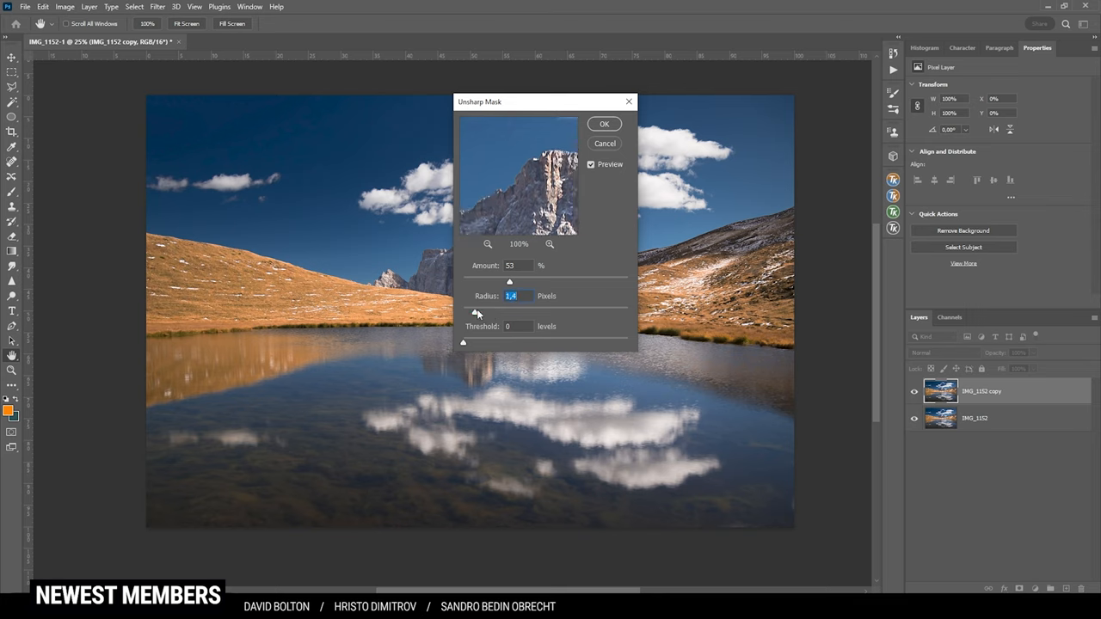
mouse_move(476, 314)
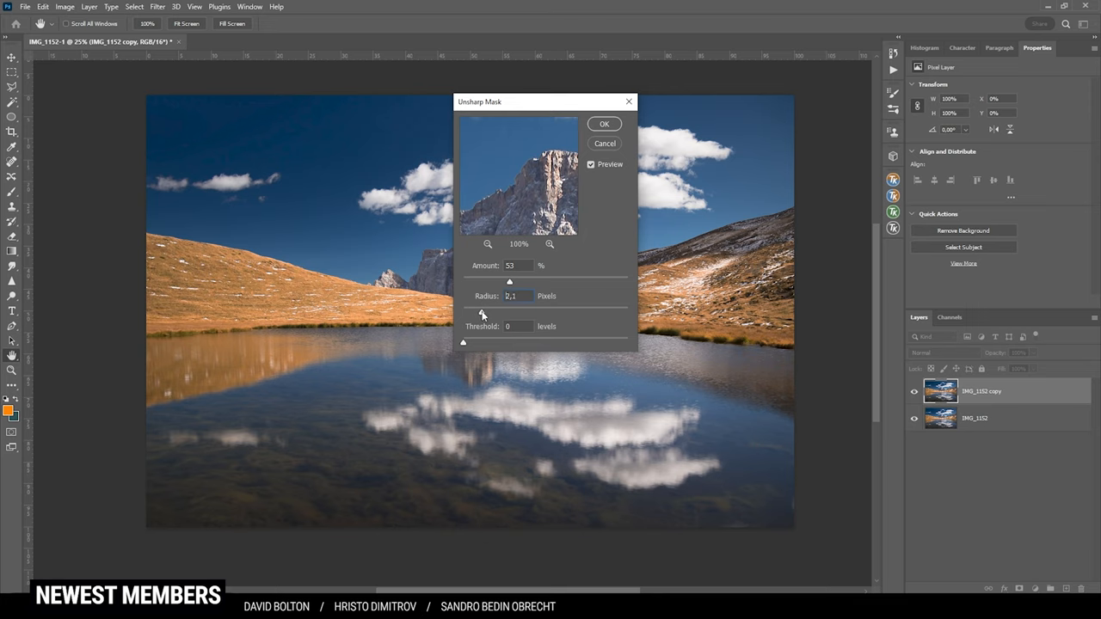
- Try extreme radii, then apply Unsharp Mask at amount 61, radius 0.5, threshold 0
left_click_drag(483, 312, 494, 311)
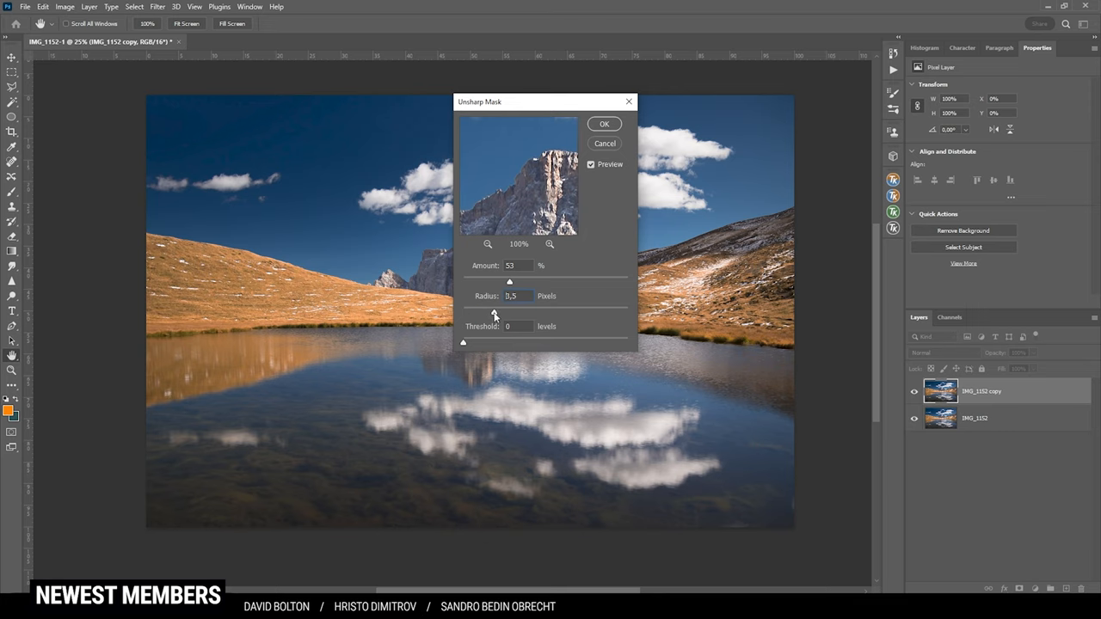
left_click_drag(510, 312, 543, 312)
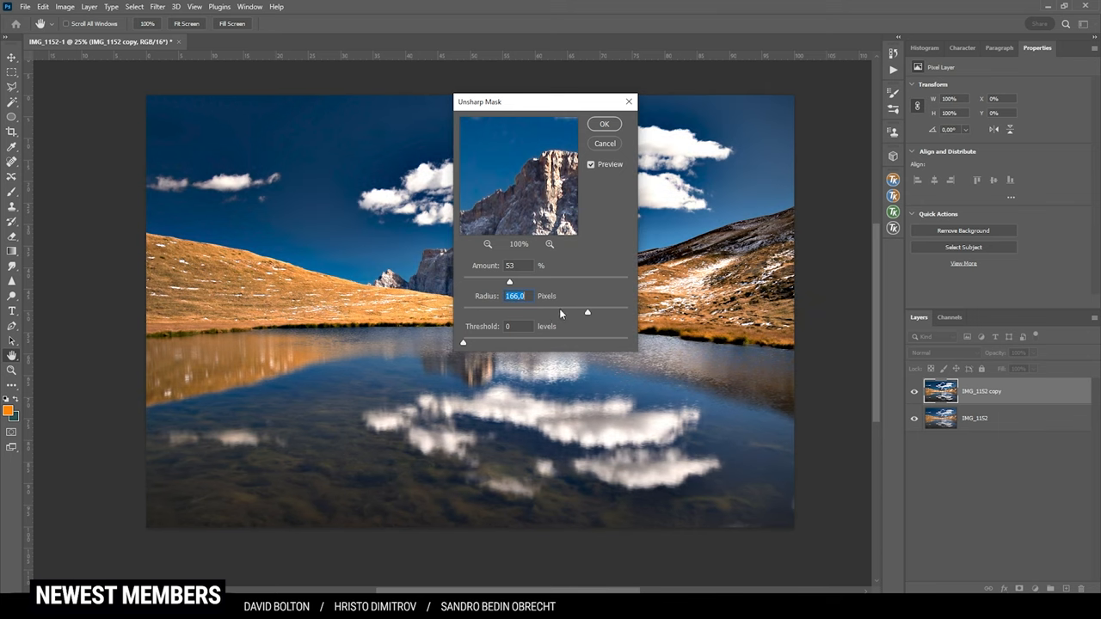
left_click_drag(587, 313, 475, 313)
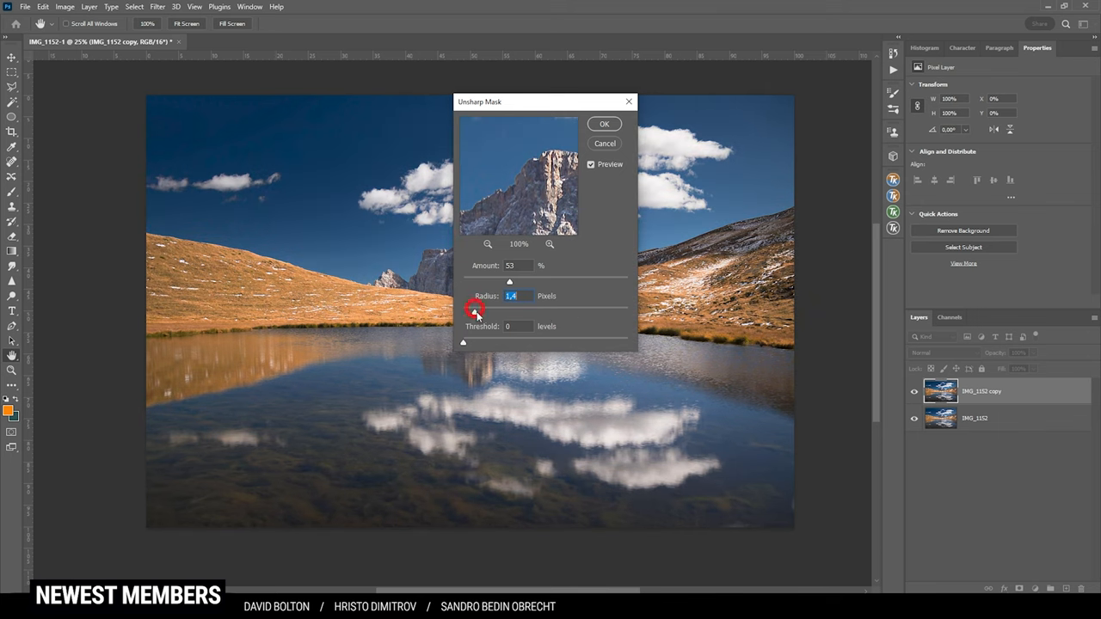
left_click_drag(476, 312, 473, 311)
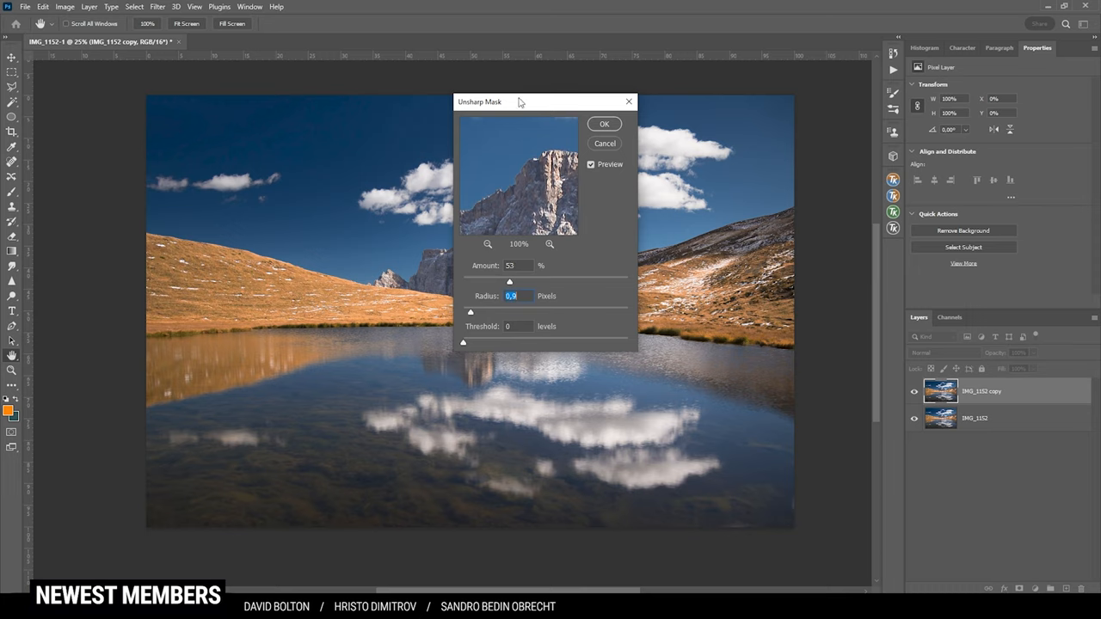
mouse_move(486, 170)
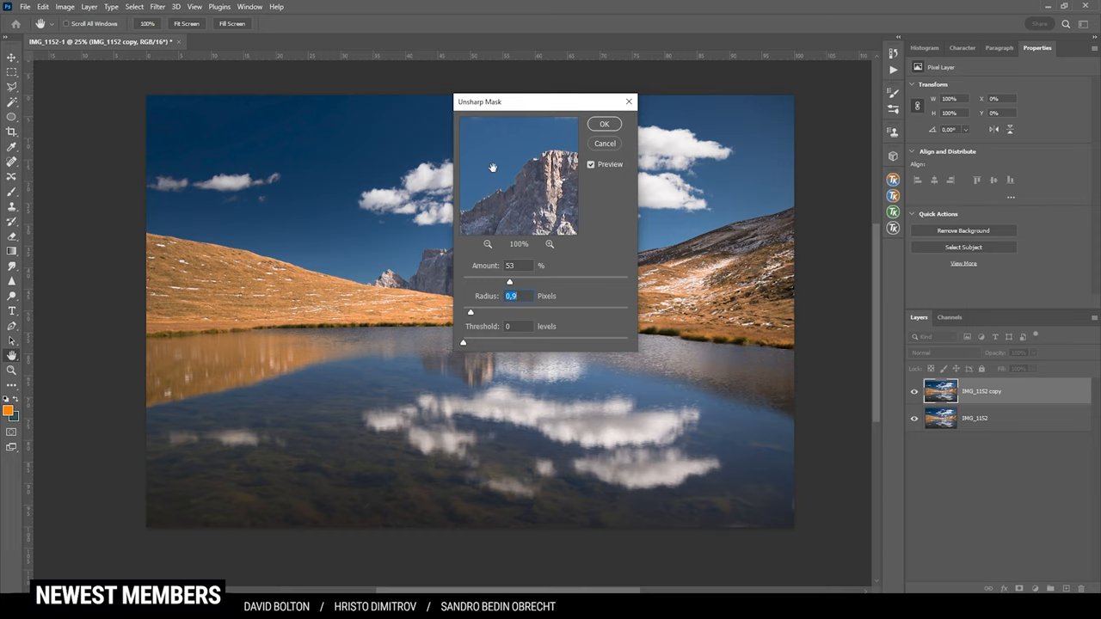
mouse_move(494, 170)
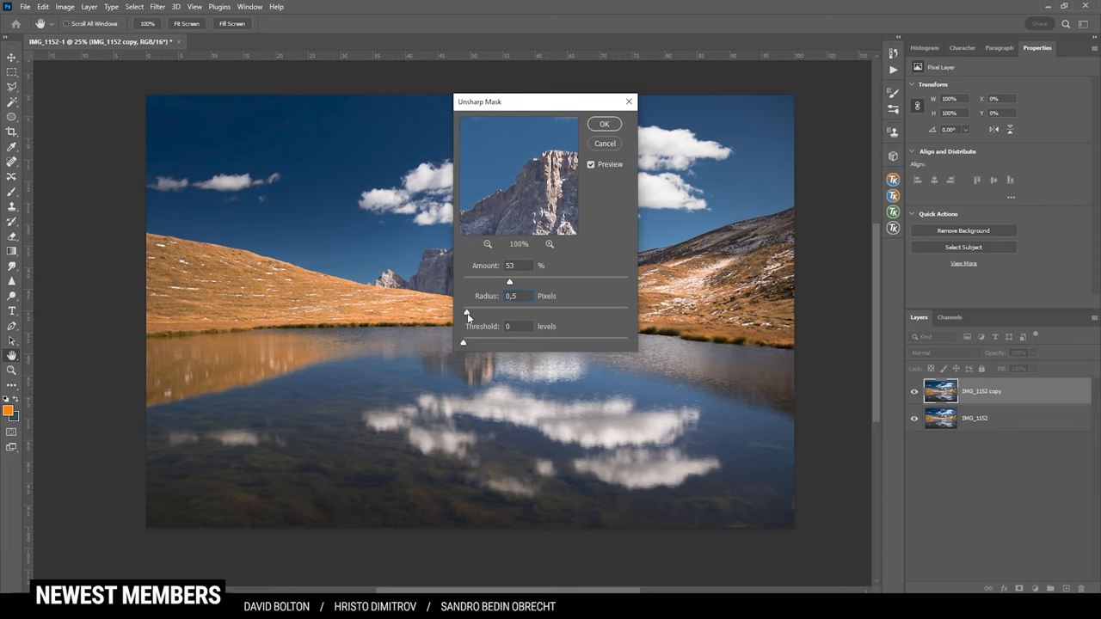
triple_click(510, 296)
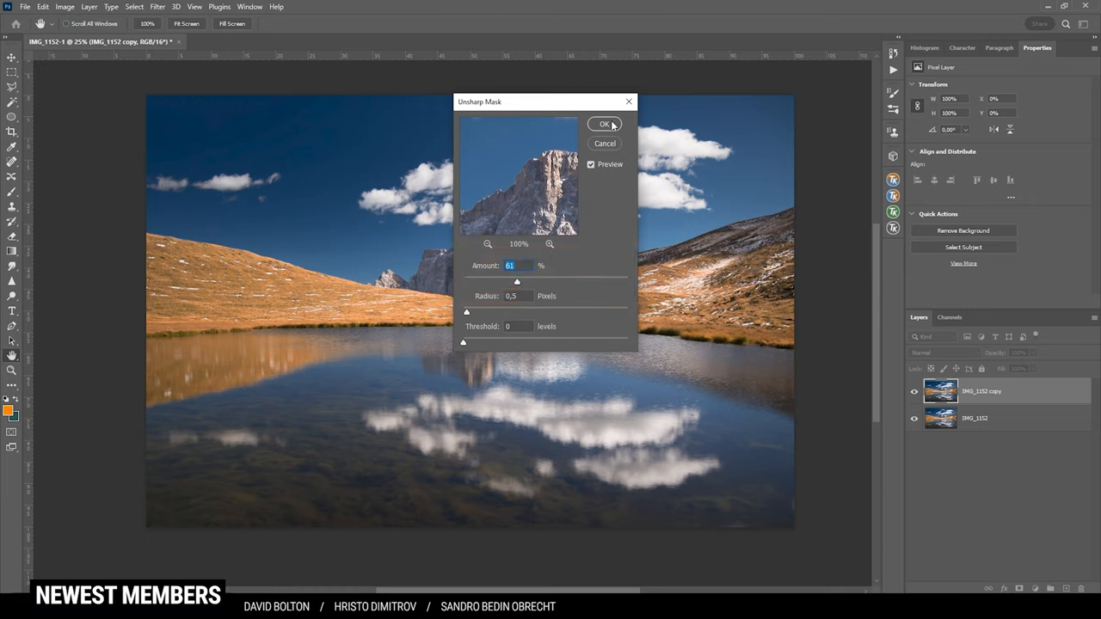
left_click(605, 124)
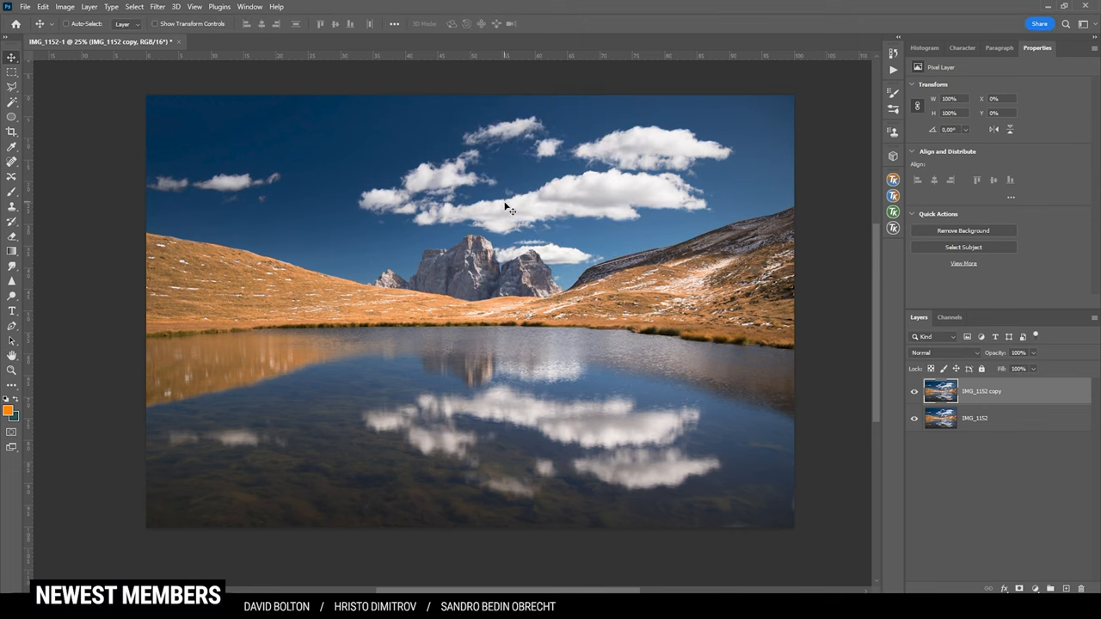
- Hide the sharpened copy, duplicate the original IMG_1152 layer, and bring up High Pass
left_click(915, 391)
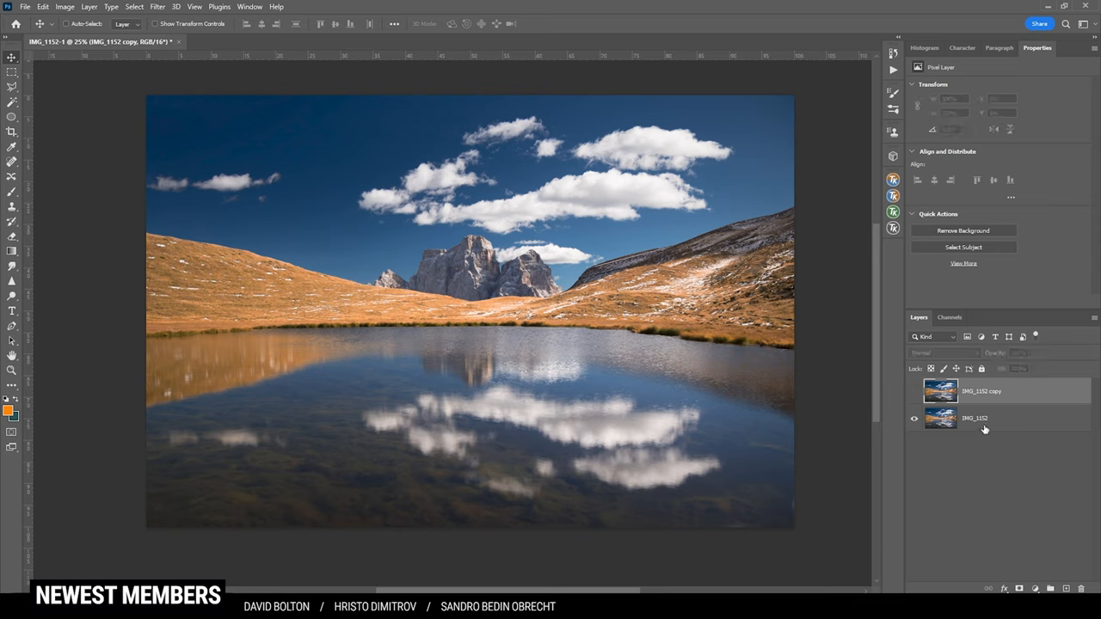
left_click(974, 418)
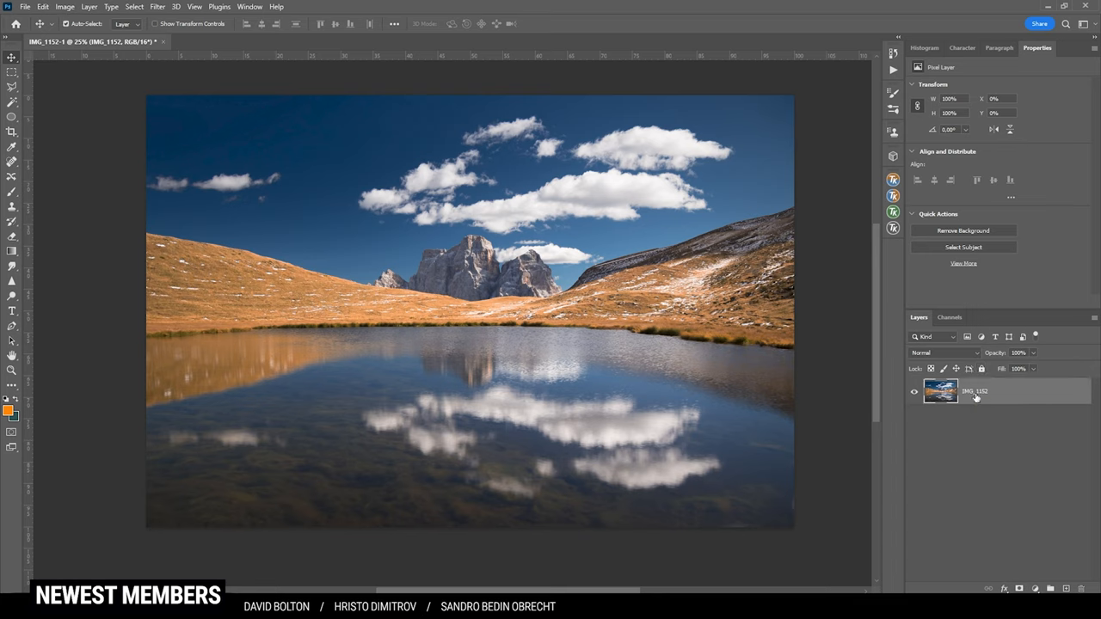
key("ctrl+j")
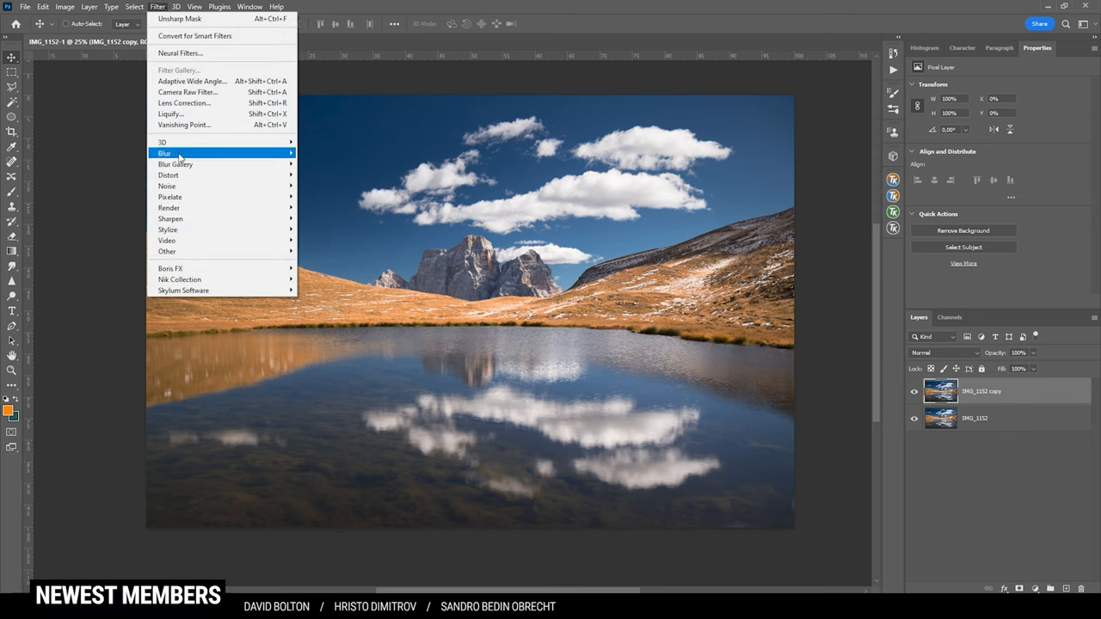
mouse_move(167, 251)
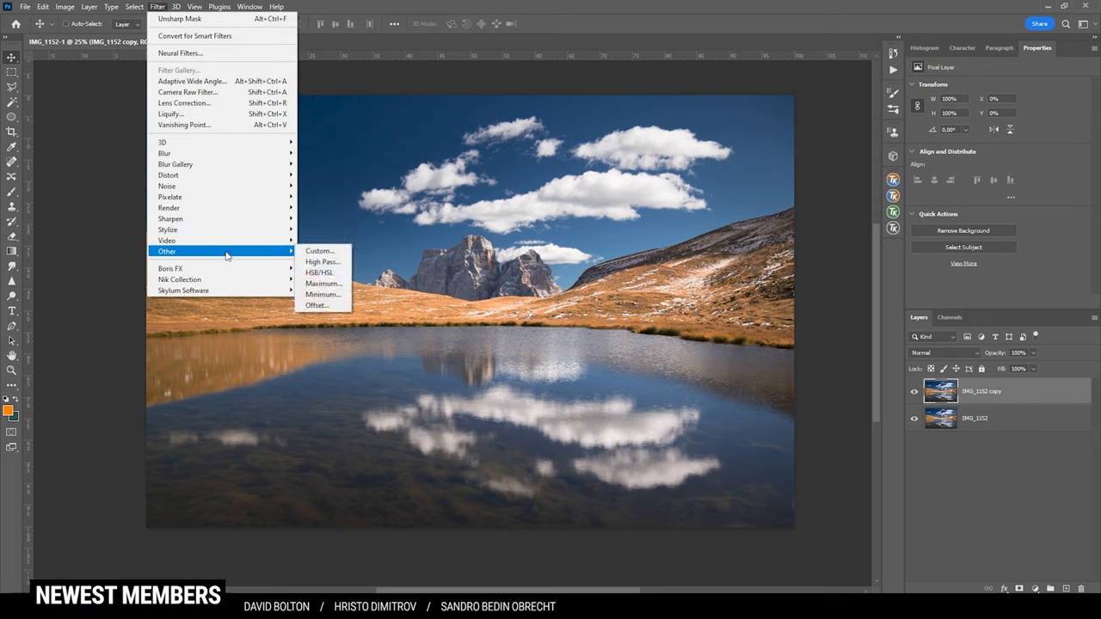
mouse_move(322, 261)
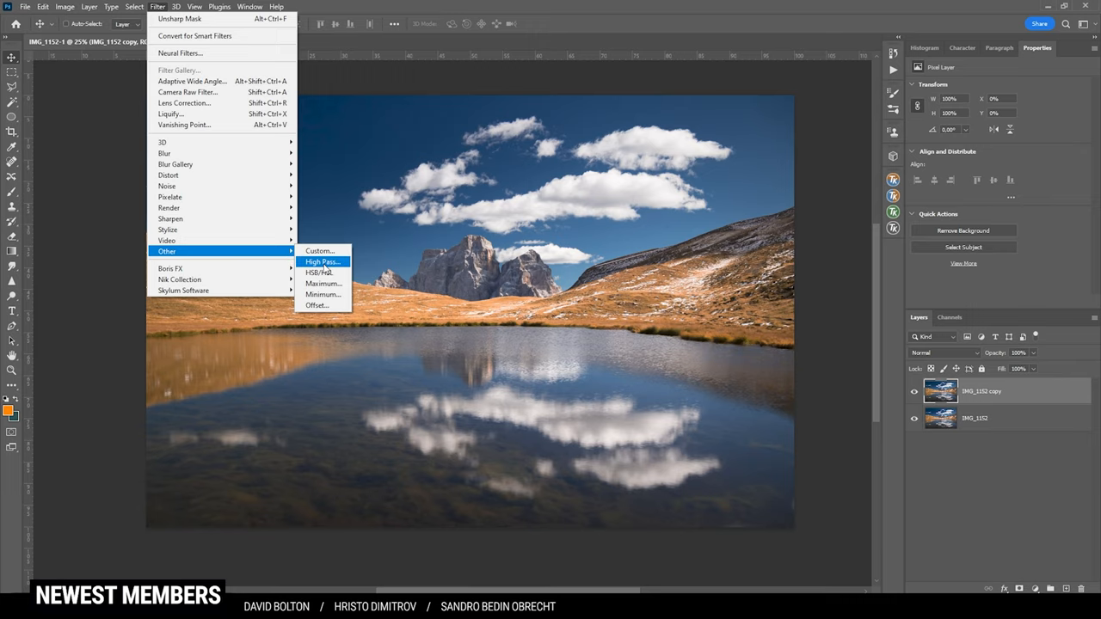
left_click(322, 262)
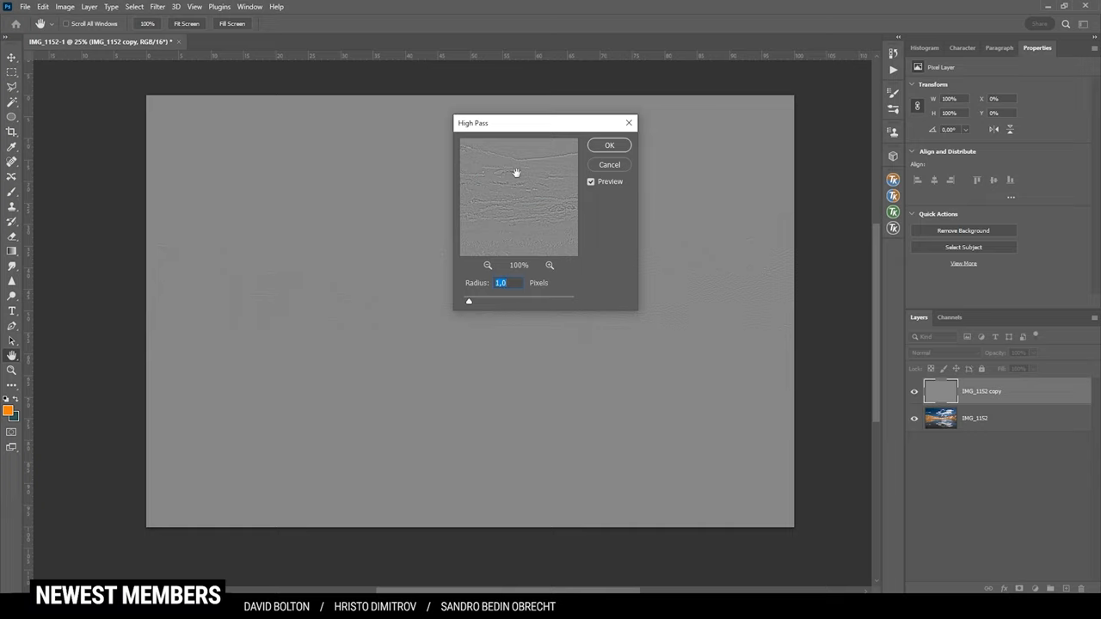
mouse_move(516, 184)
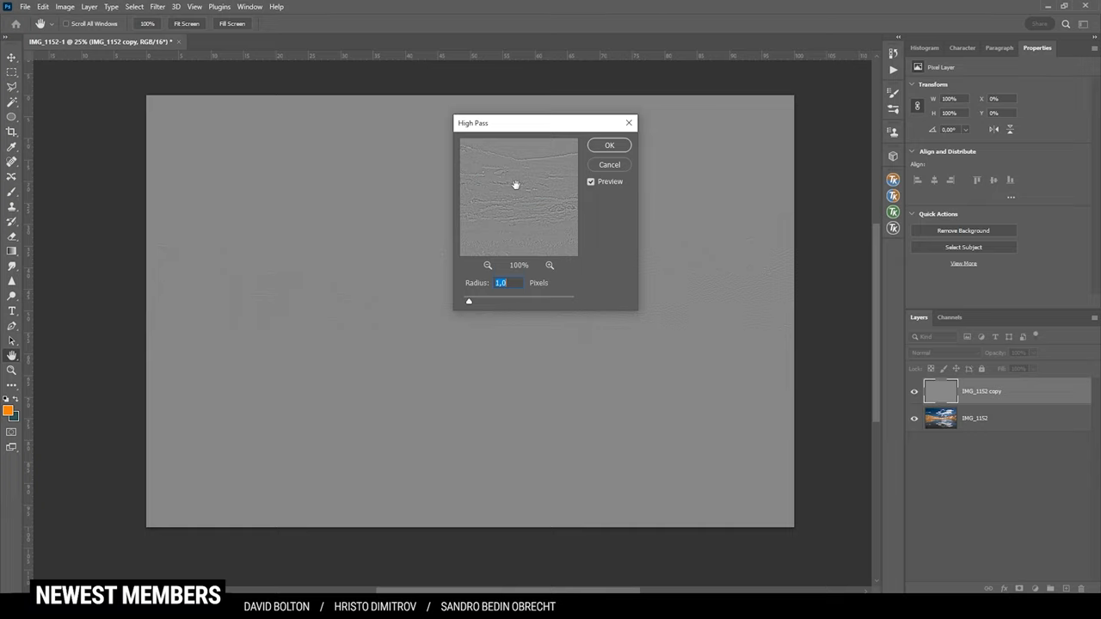
mouse_move(508, 180)
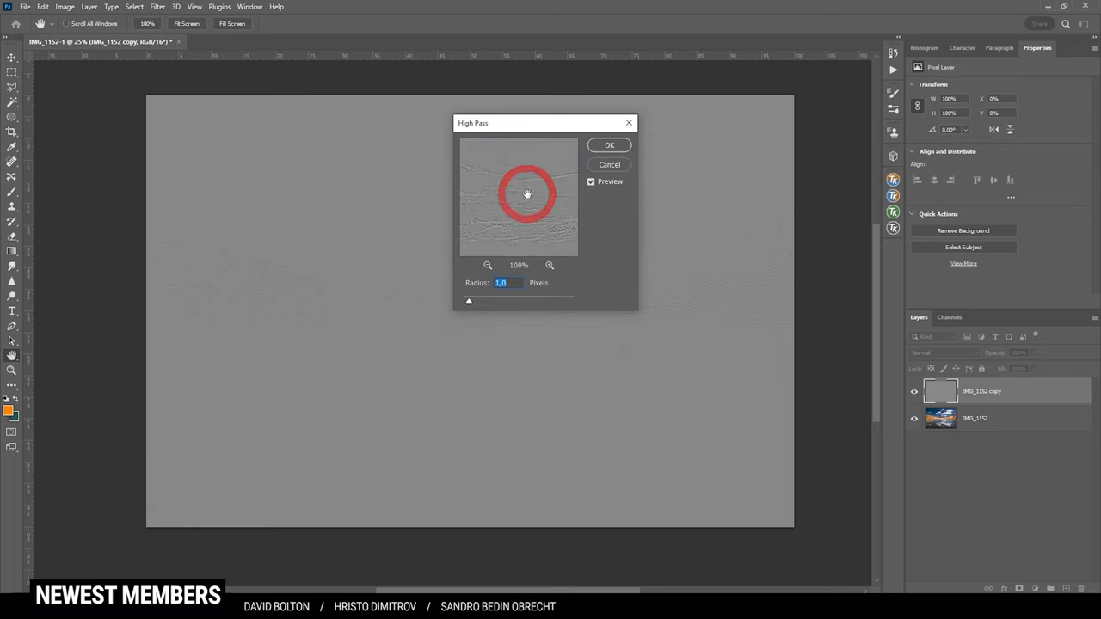
- Preview High Pass radii up to about 4.4 pixels, then apply it at 1.0 pixel
left_click_drag(469, 301, 479, 301)
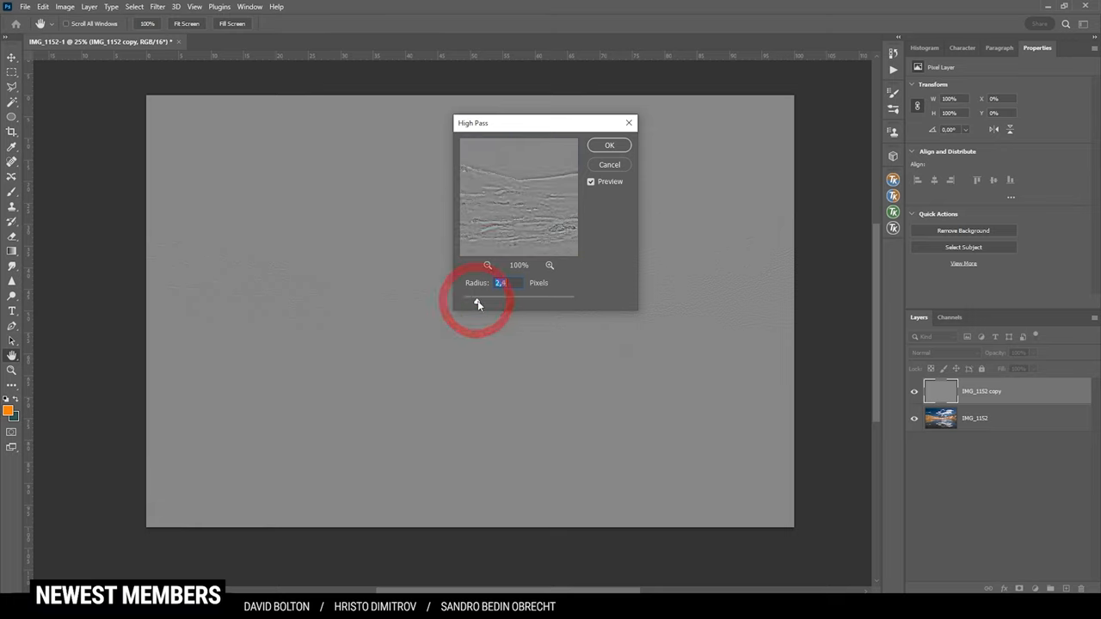
left_click_drag(477, 304, 490, 304)
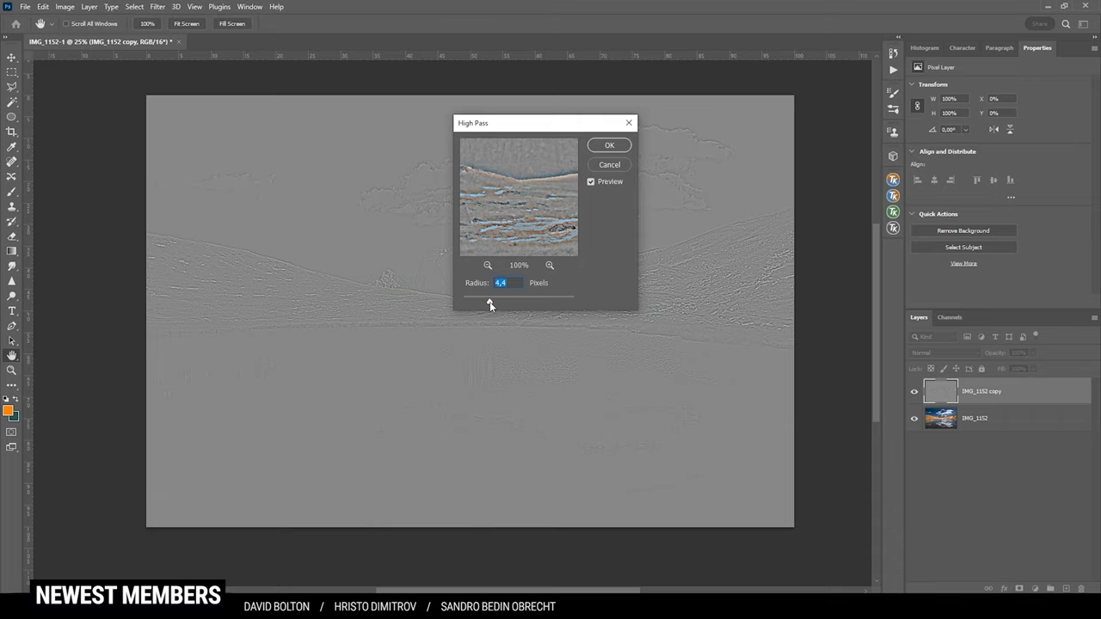
left_click_drag(490, 302, 482, 302)
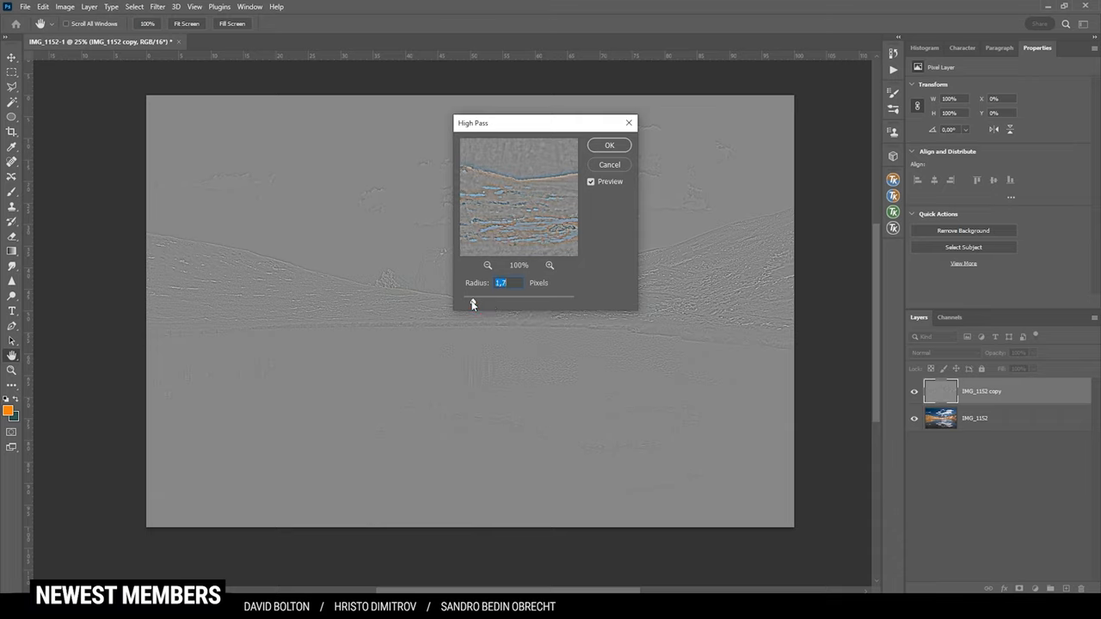
left_click_drag(499, 297, 470, 304)
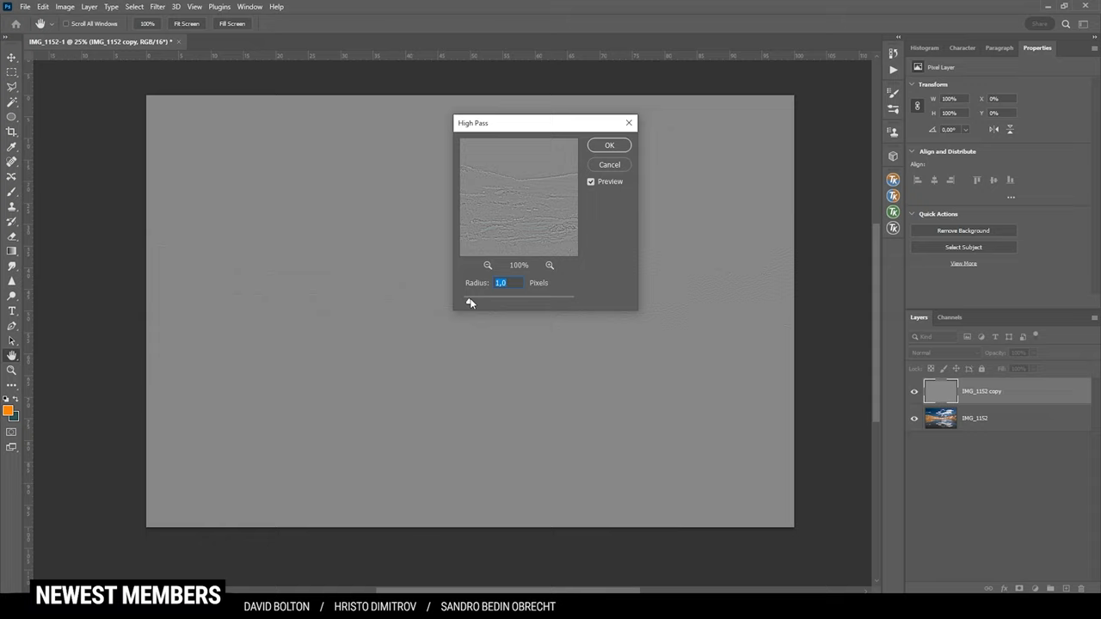
left_click(609, 145)
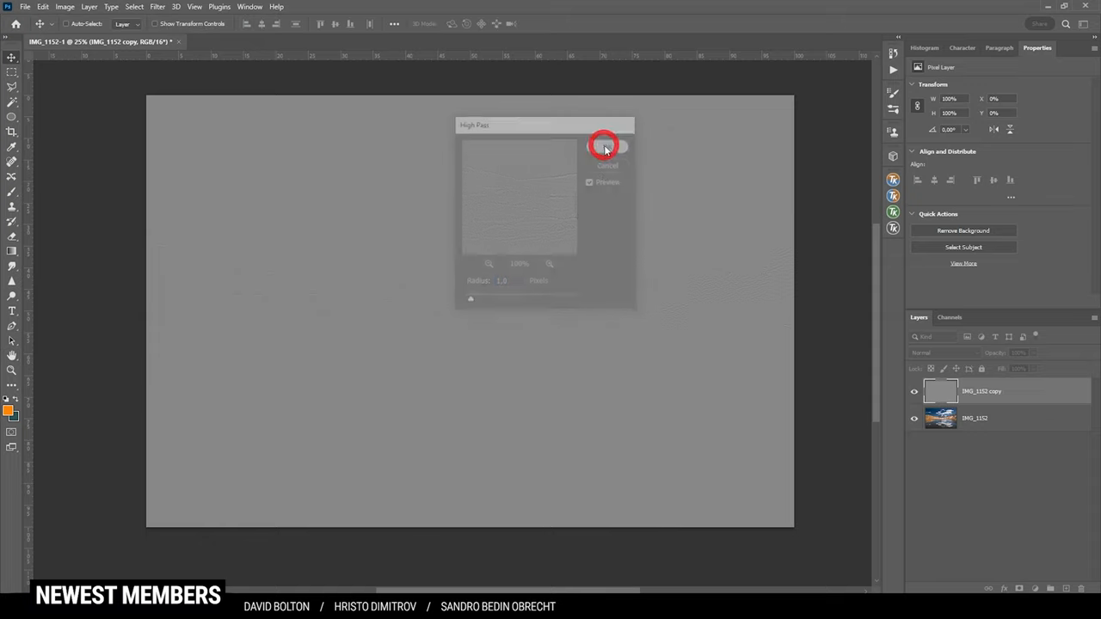
- Set the High Pass layer's blend mode to Overlay and toggle its visibility to compare
left_click(604, 146)
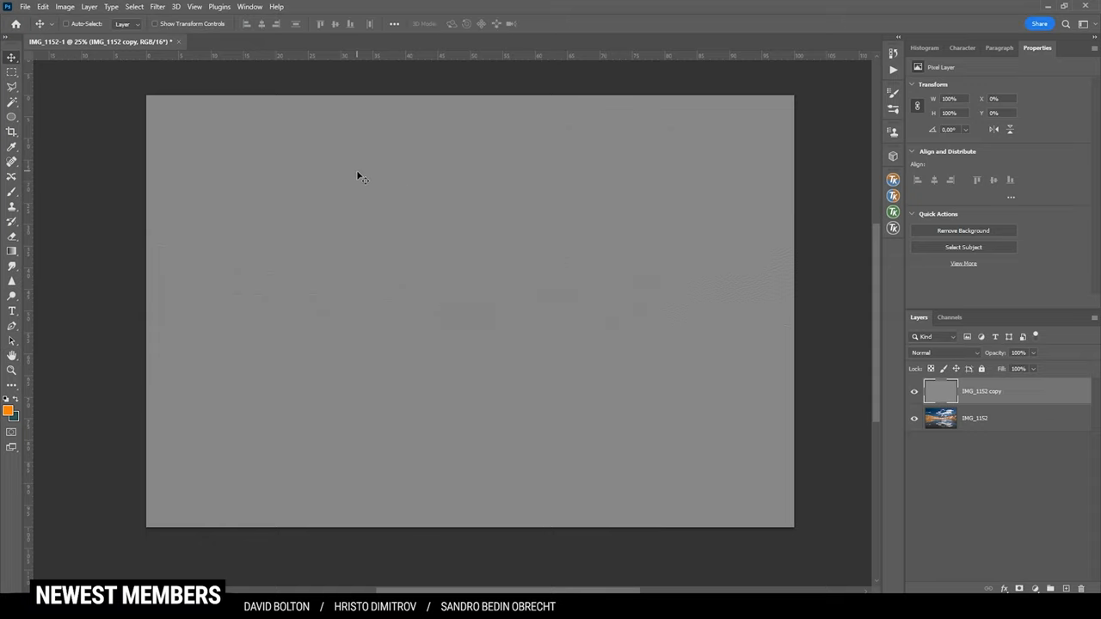
mouse_move(370, 184)
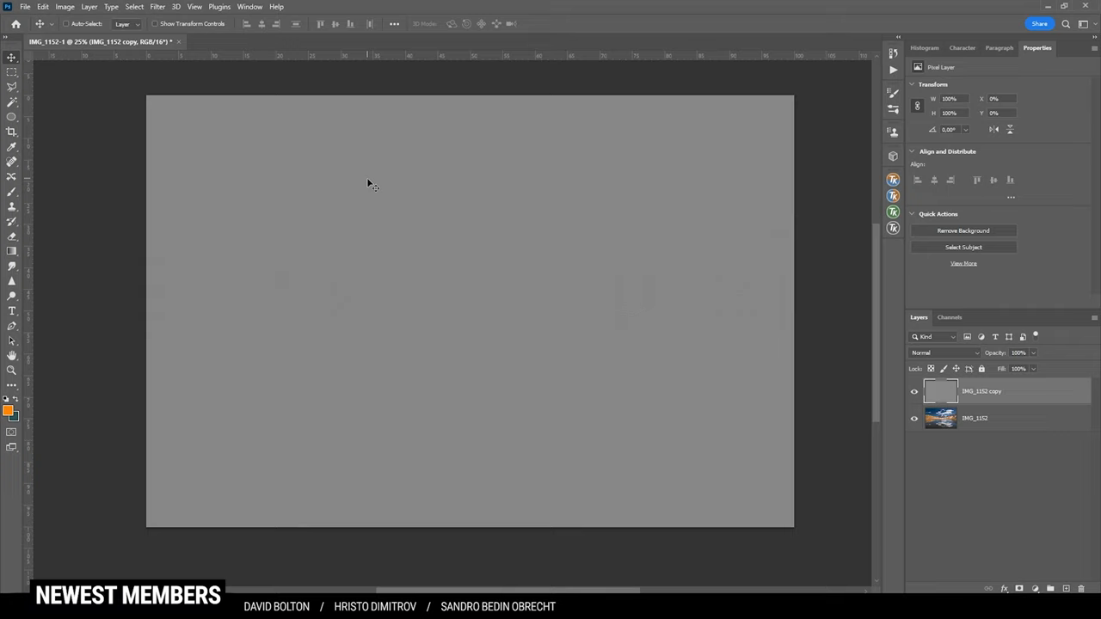
mouse_move(960, 340)
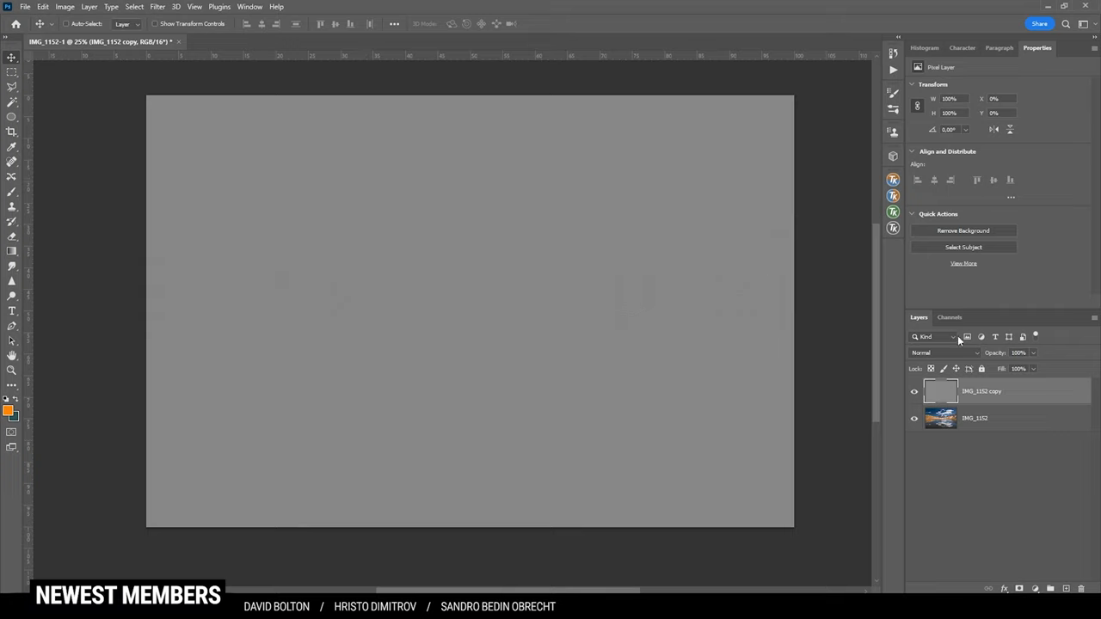
left_click(944, 353)
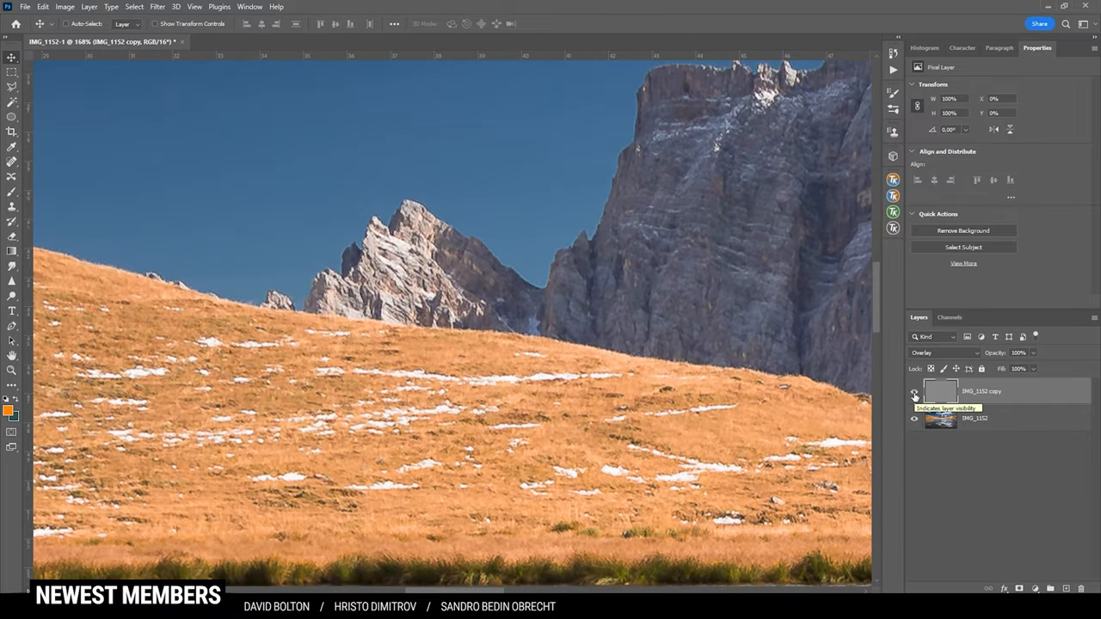
left_click(915, 396)
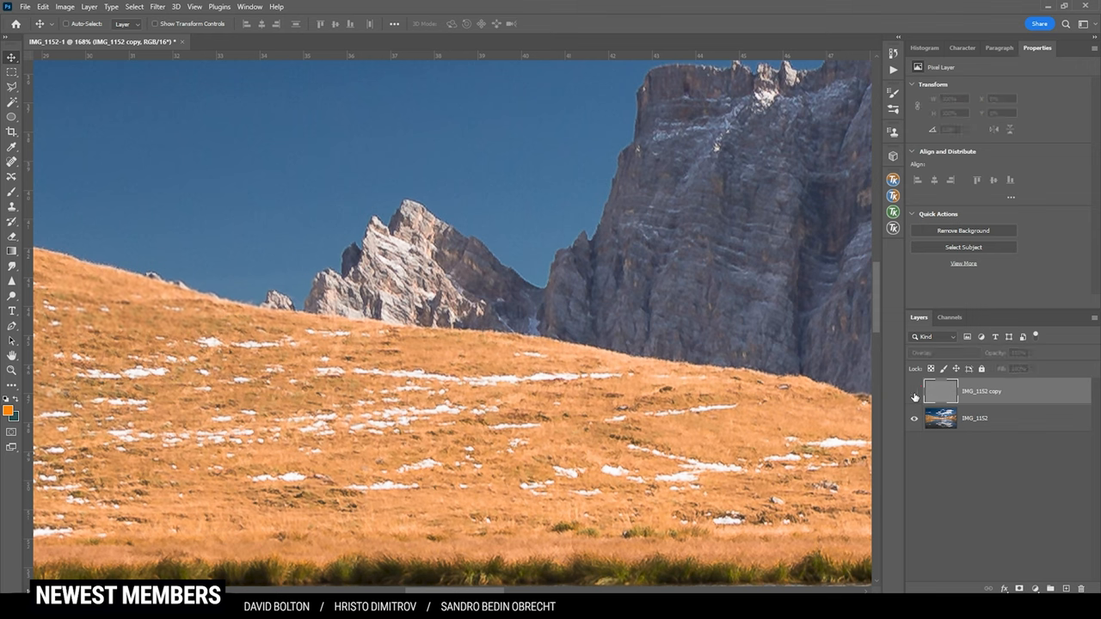
left_click(914, 394)
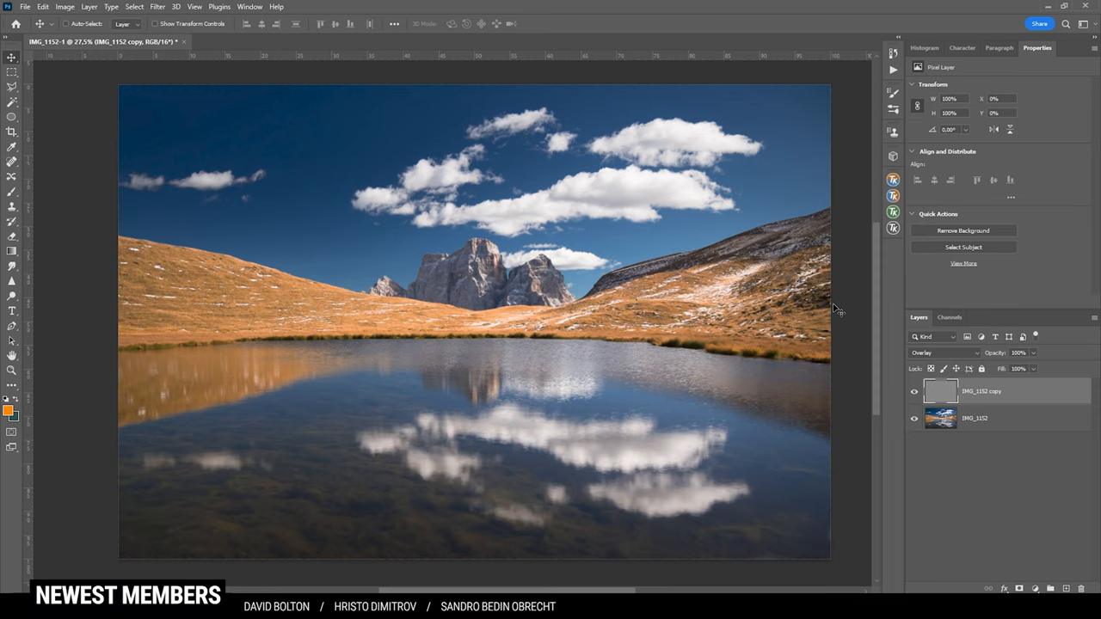
mouse_move(817, 325)
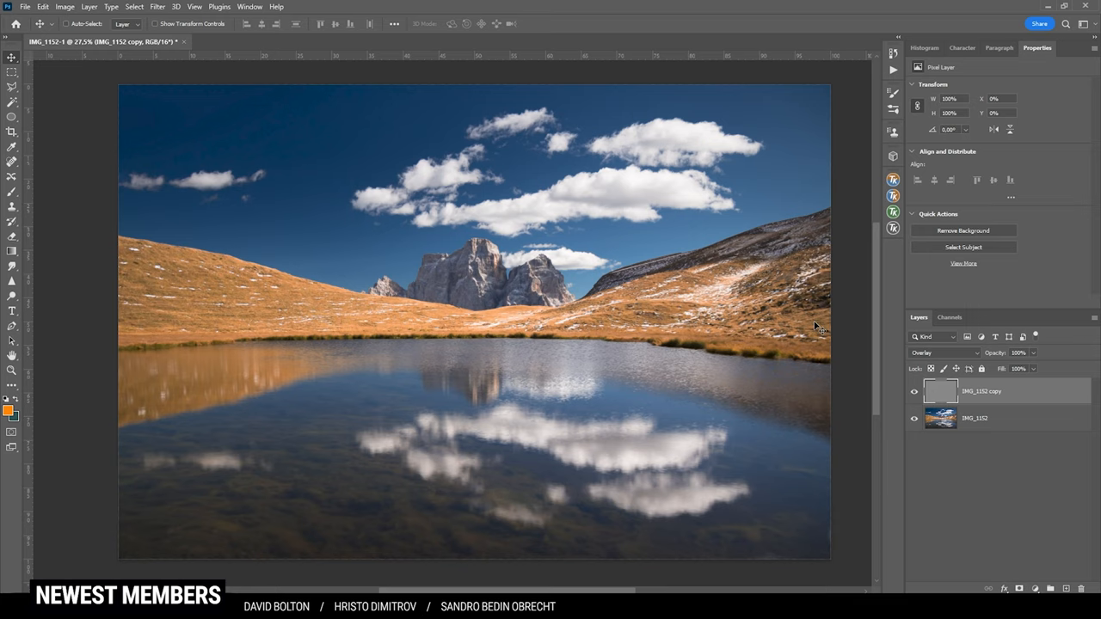
mouse_move(783, 342)
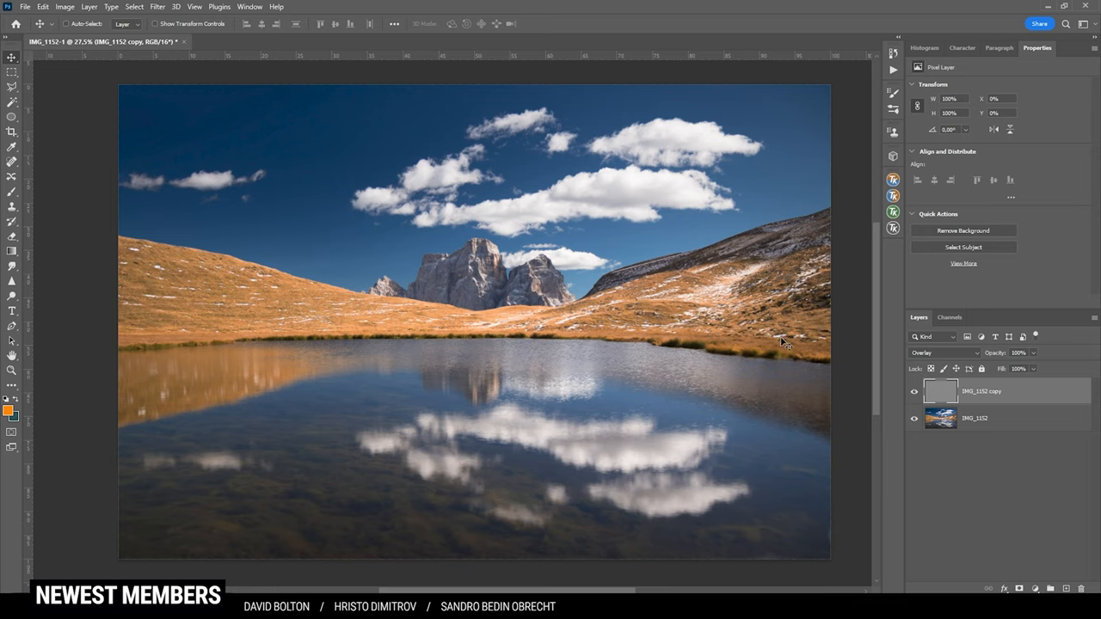